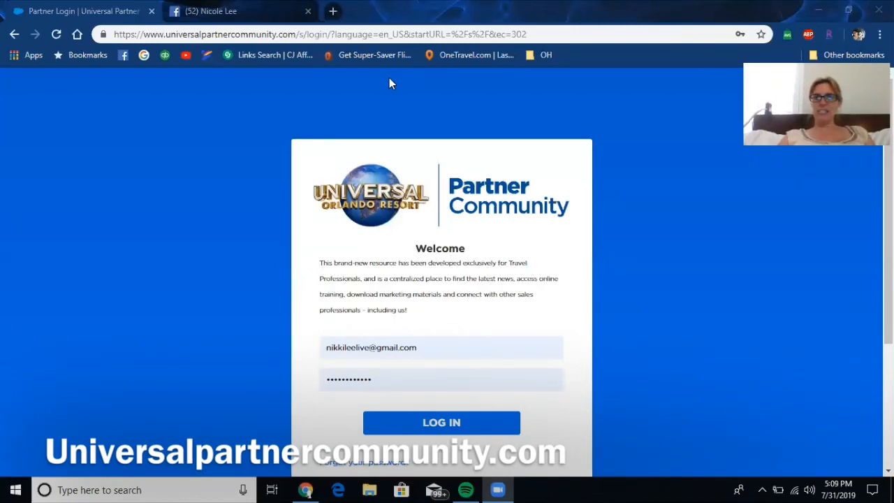
mouse_move(391, 204)
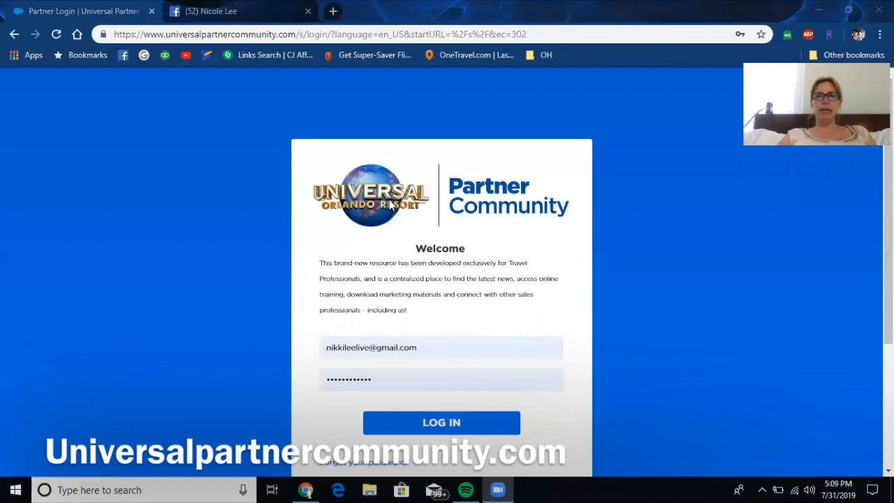
mouse_move(441, 422)
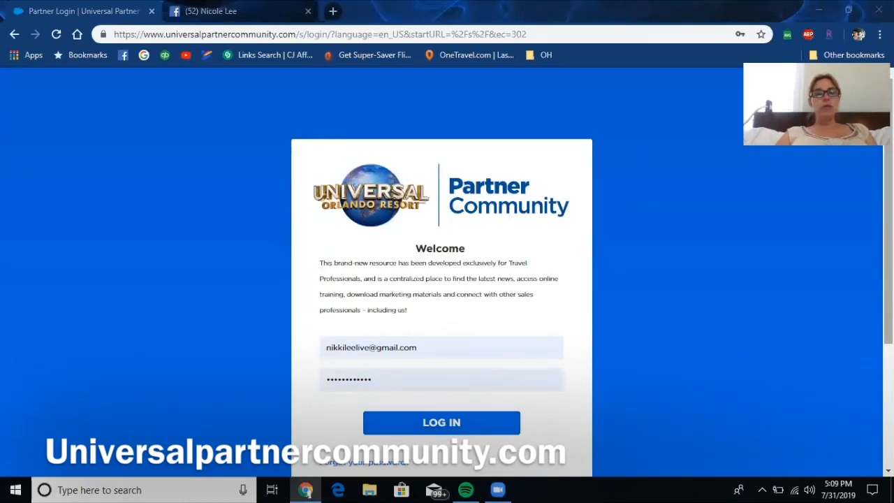
Step: Log in and scroll down the Welcome home page through its training, tools and blog tiles
scroll("down", 3)
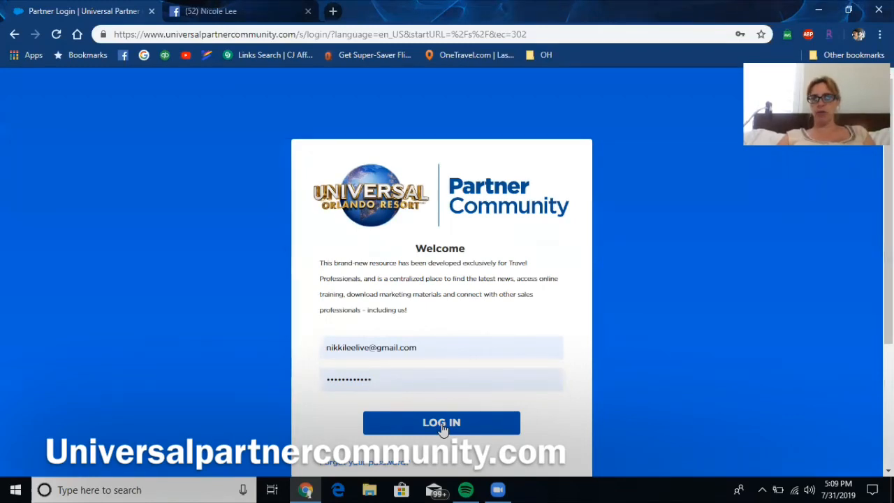
left_click(442, 421)
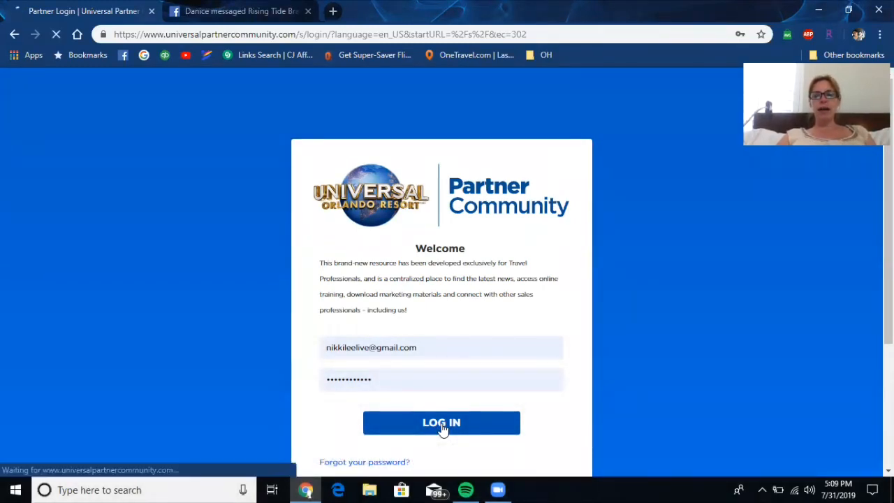
left_click(441, 422)
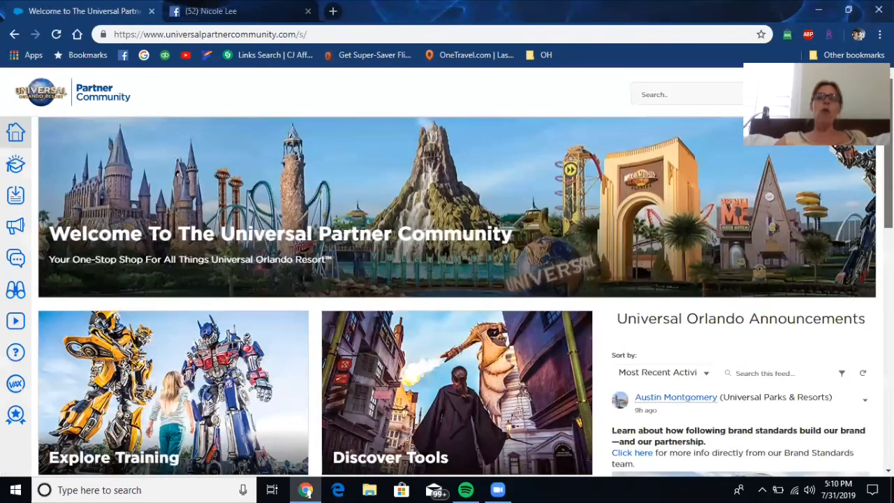
scroll("down", 3)
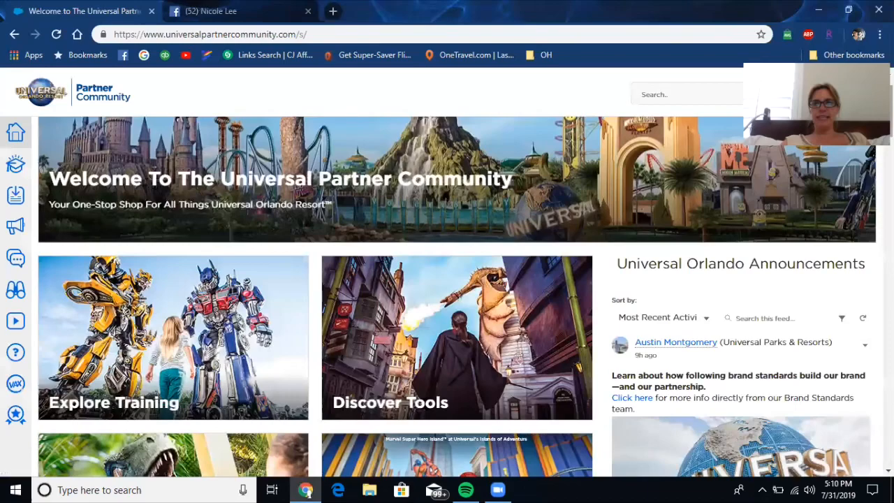
scroll("down", 3)
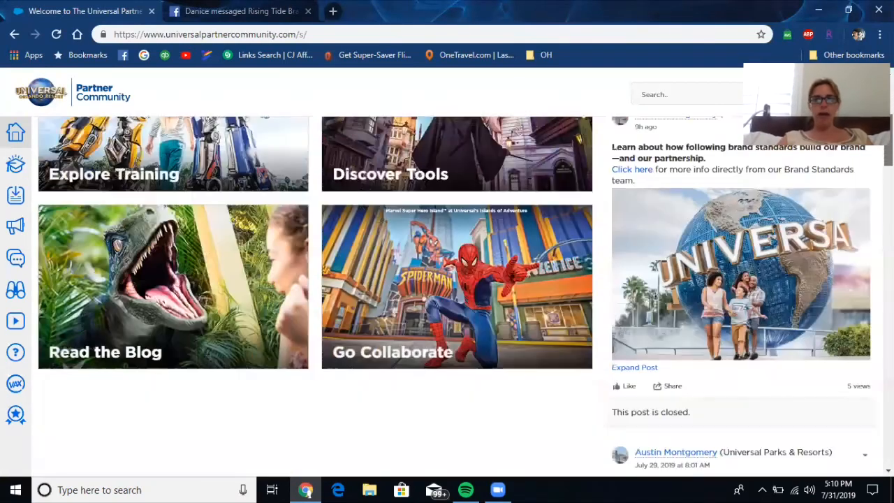
scroll("down", 3)
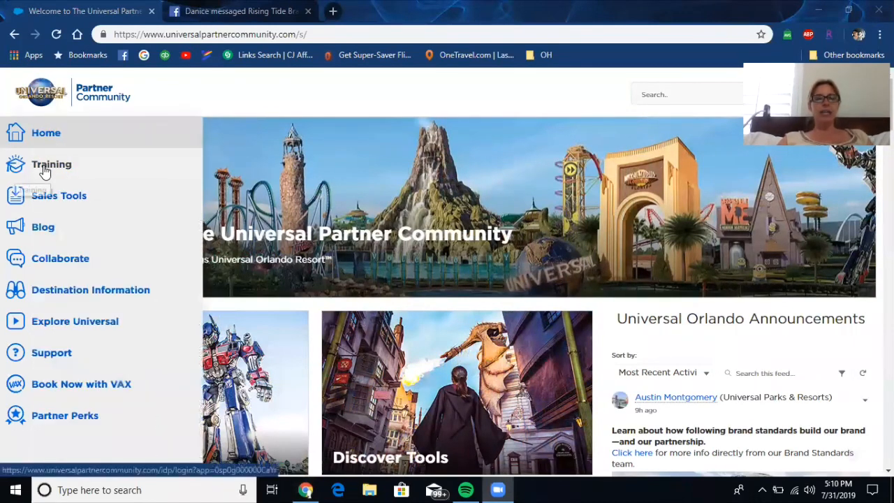
mouse_move(44, 235)
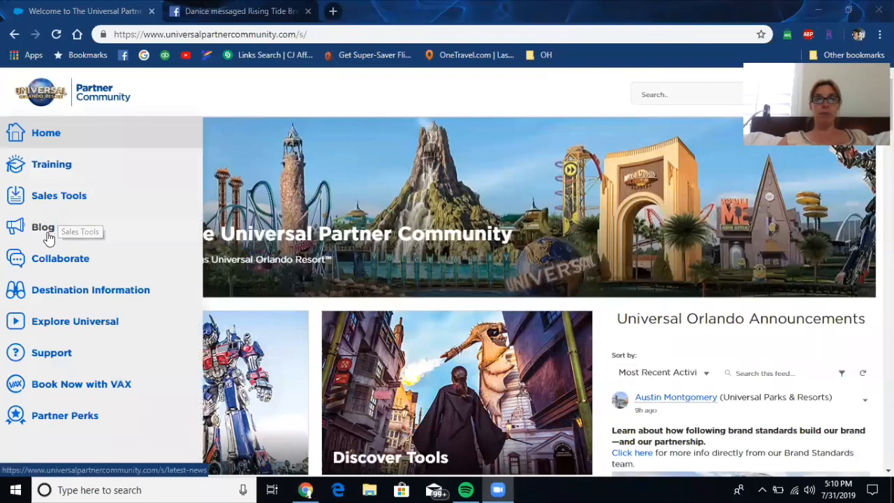
mouse_move(84, 293)
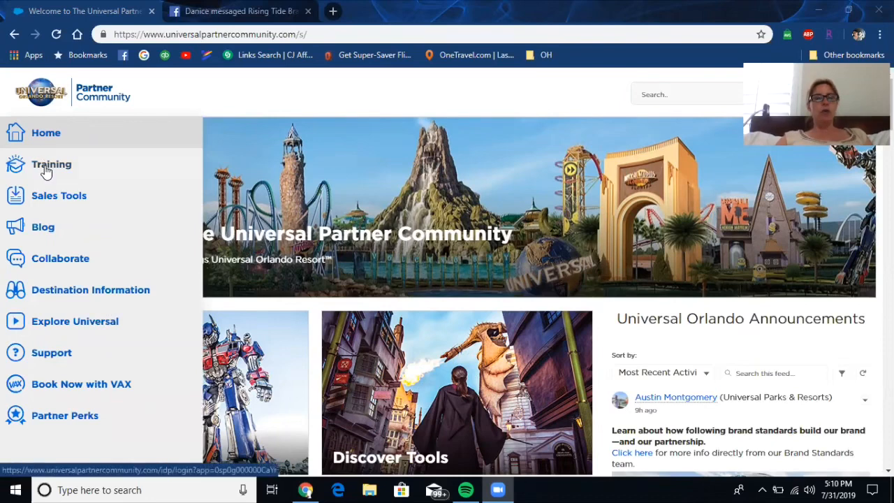
Step: Go to Training from the sidebar to reach the UNIVERSALANDU learner dashboard
left_click(51, 164)
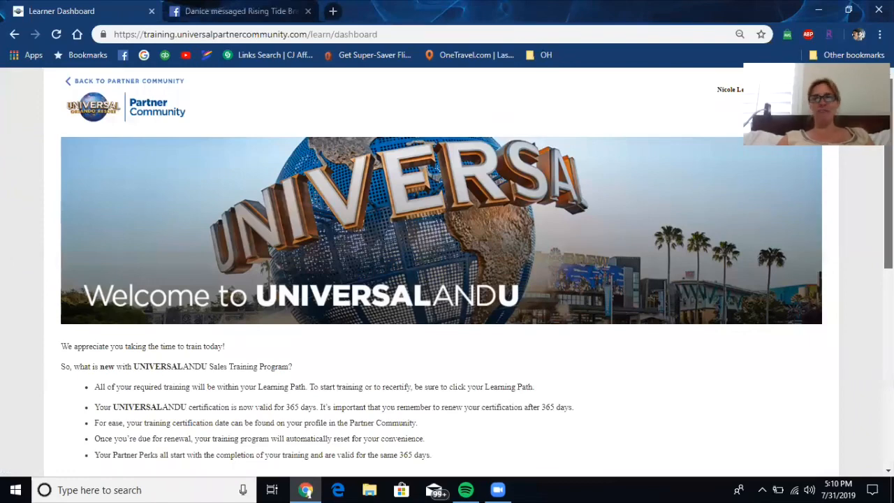
scroll("down", 3)
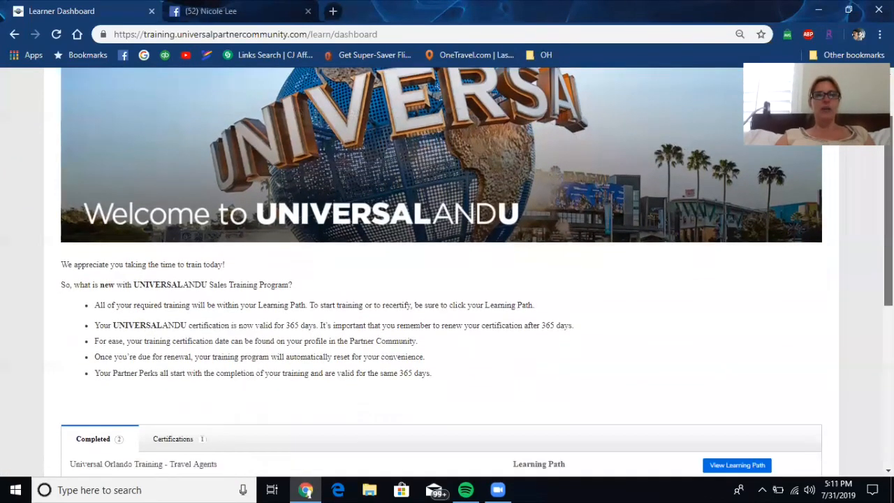
scroll("down", 3)
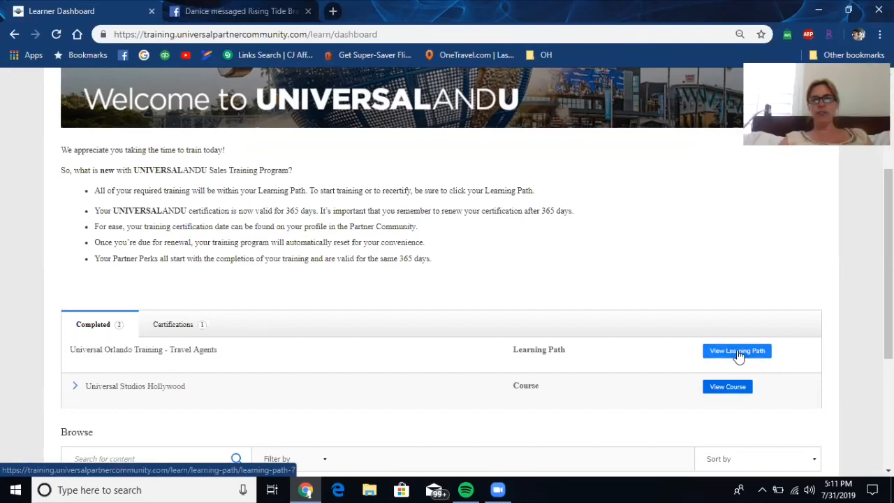
mouse_move(676, 120)
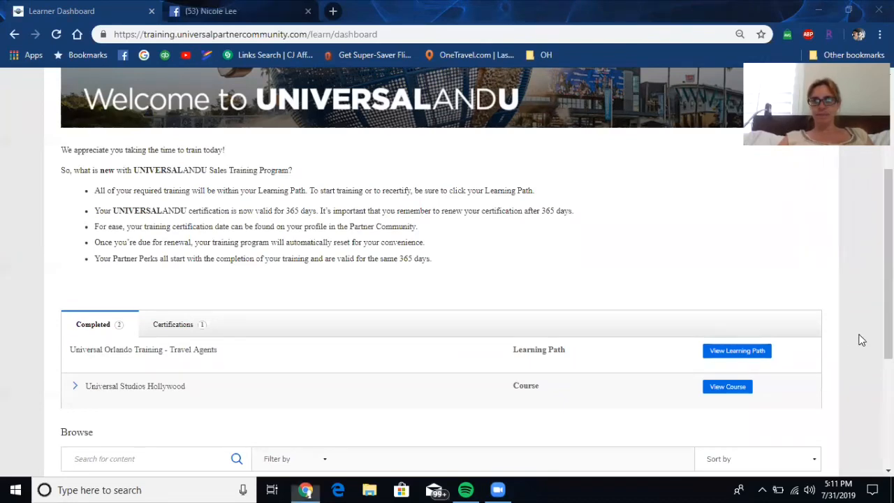
Step: View the Universal Orlando Training - Travel Agents learning path and scroll through its completed courses
left_click(737, 350)
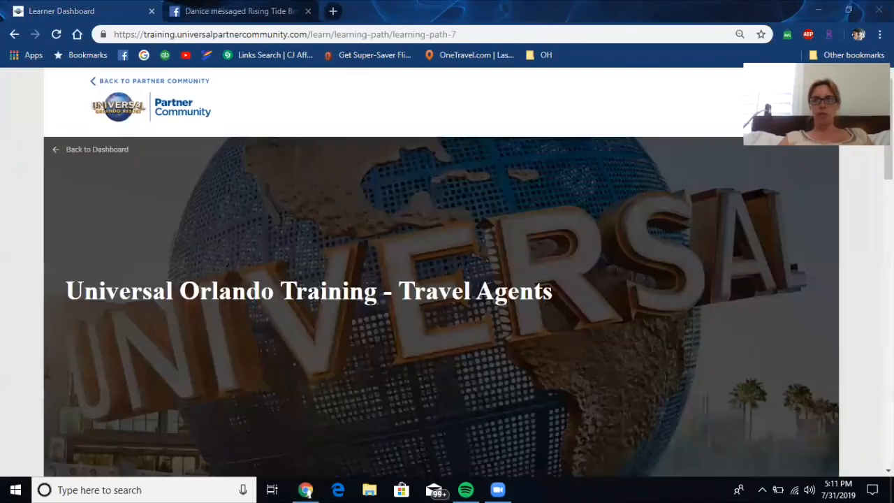
scroll("down", 3)
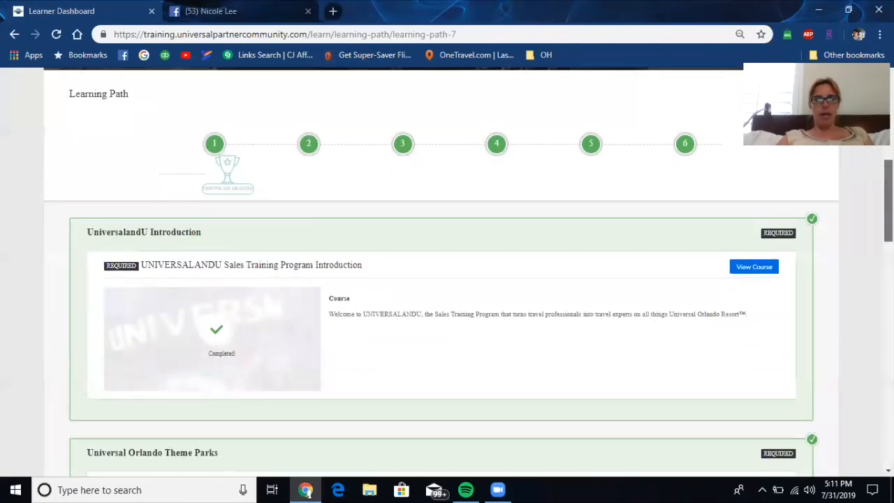
scroll("down", 3)
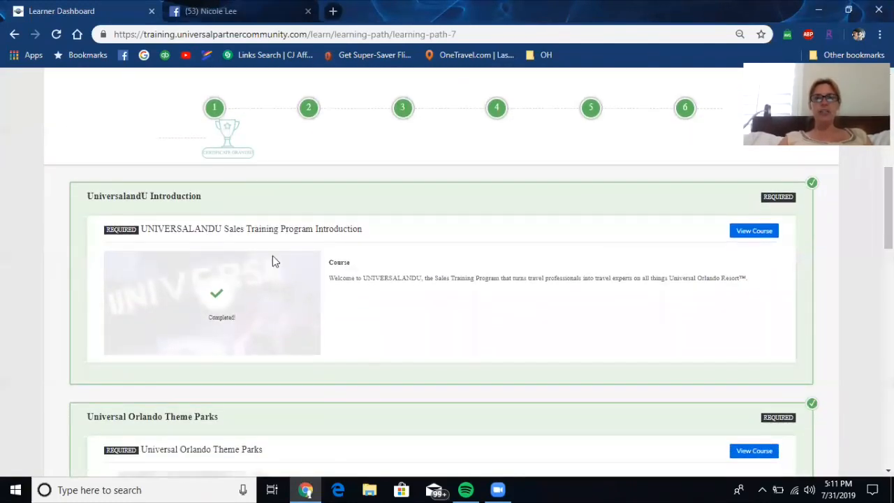
mouse_move(674, 326)
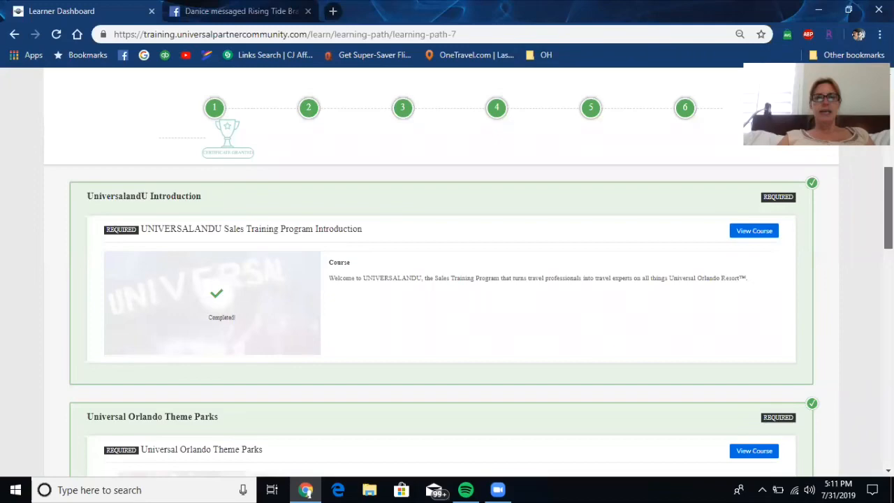
scroll("down", 3)
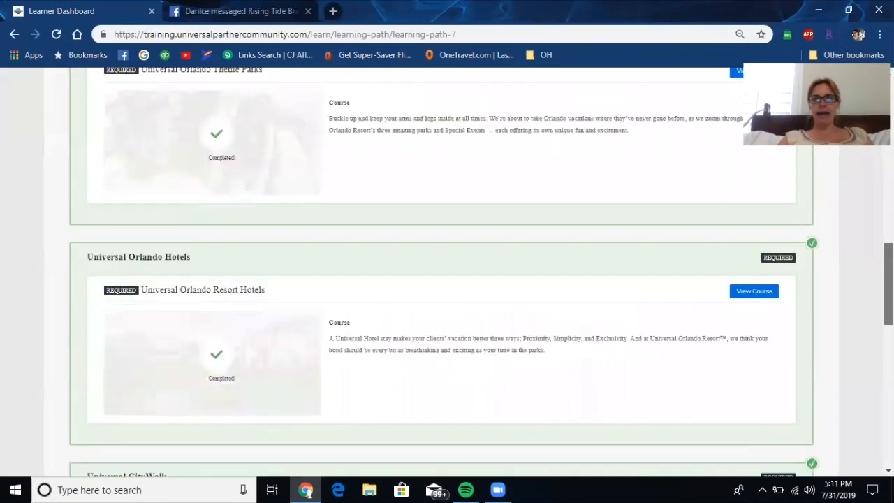
scroll("down", 3)
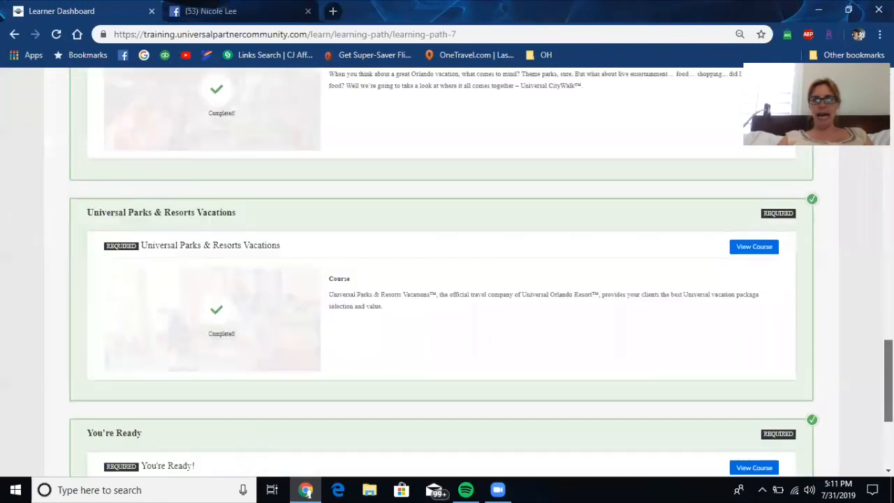
scroll("down", 3)
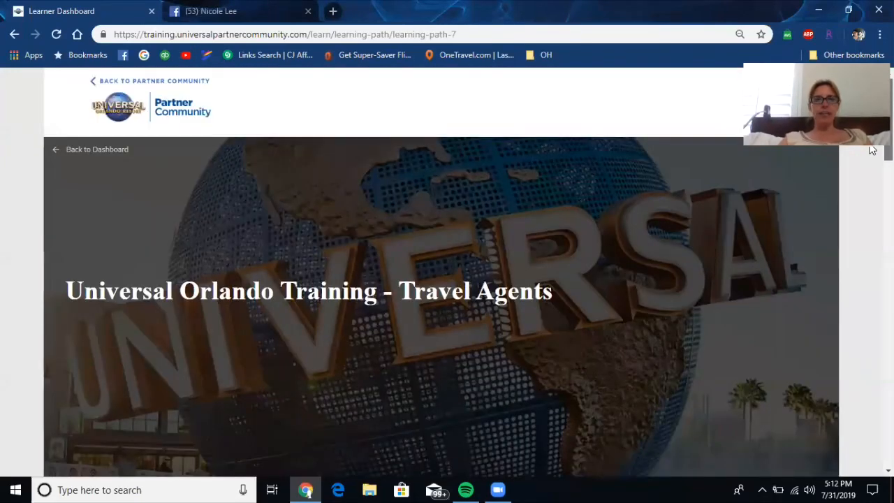
Step: Return to the learner dashboard and scroll down its contents
left_click(96, 148)
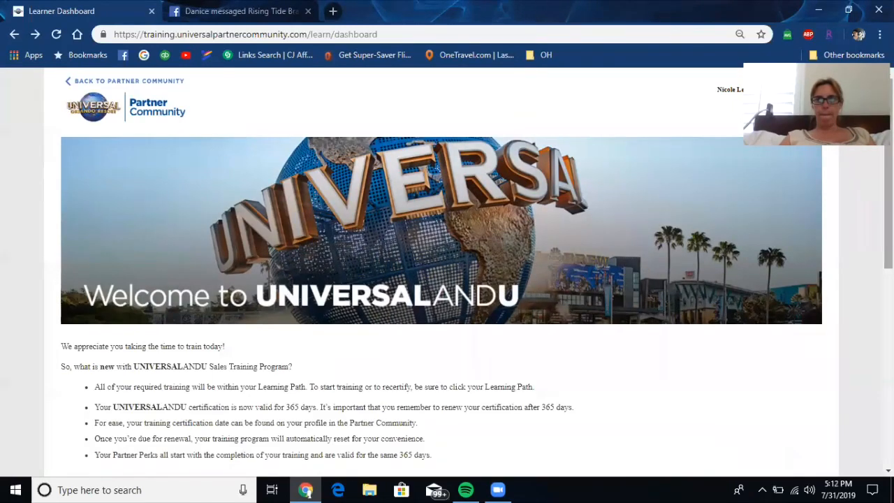
scroll("down", 3)
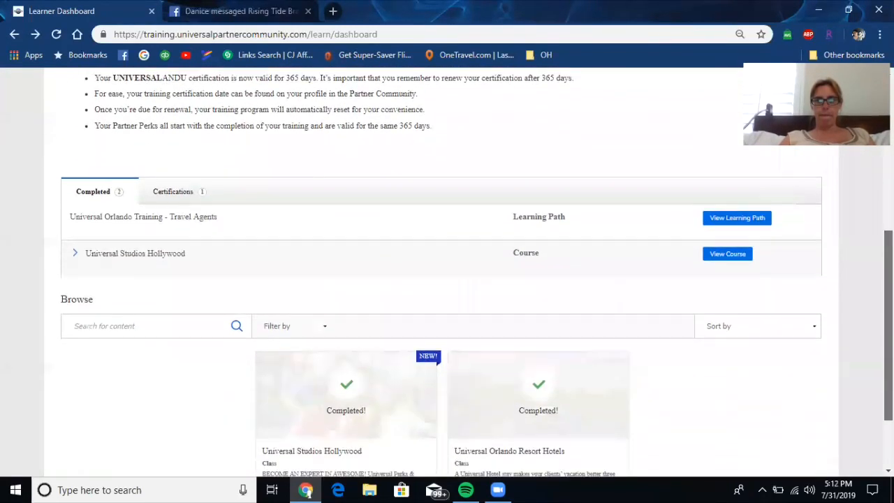
scroll("down", 3)
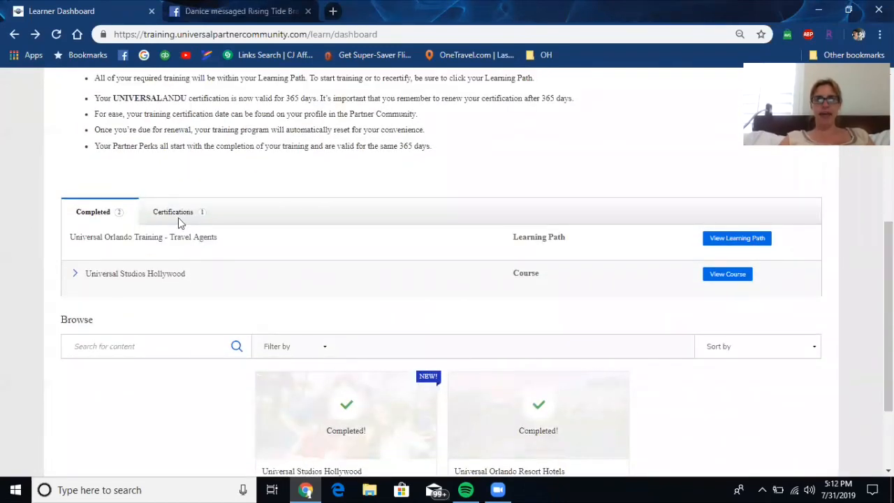
Step: Show the Certifications list and view the Universal Orlando Training - Travel Agents certificate
left_click(173, 213)
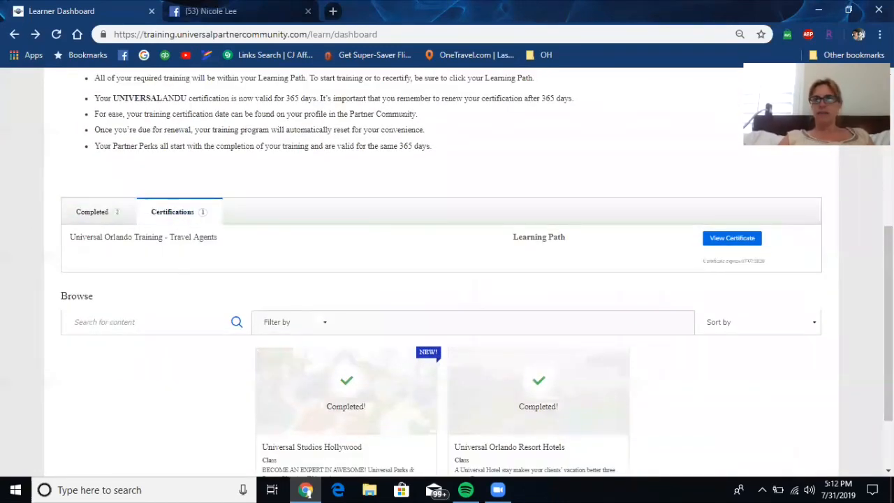
scroll("down", 3)
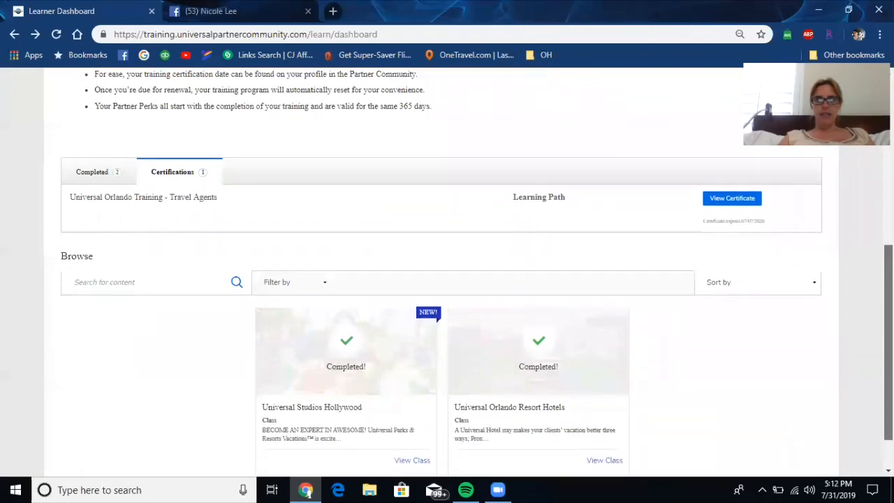
left_click(731, 196)
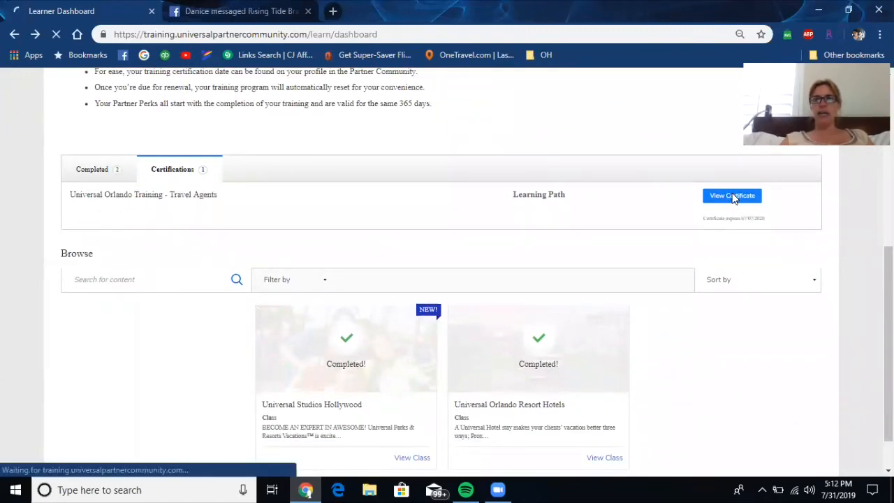
Step: View the Universal Orlando Resort Specialist certificate PDF, scroll through it, then go back
left_click(731, 196)
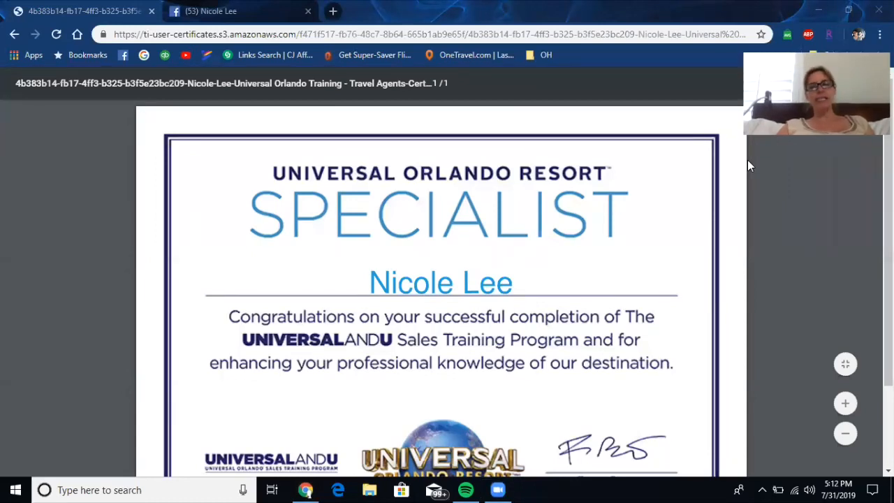
scroll("down", 3)
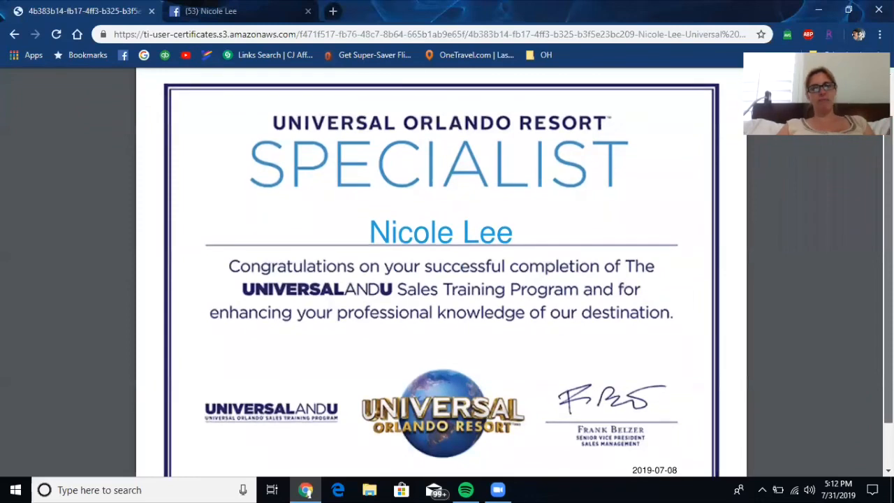
scroll("down", 3)
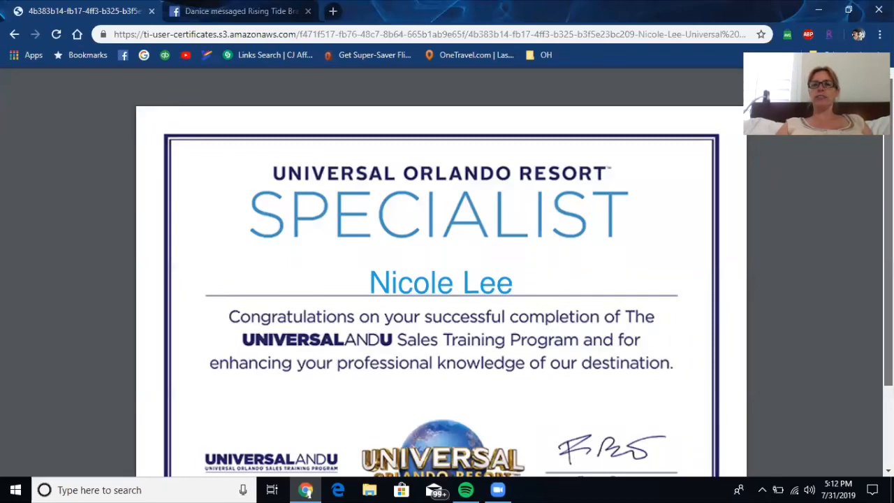
scroll("down", 3)
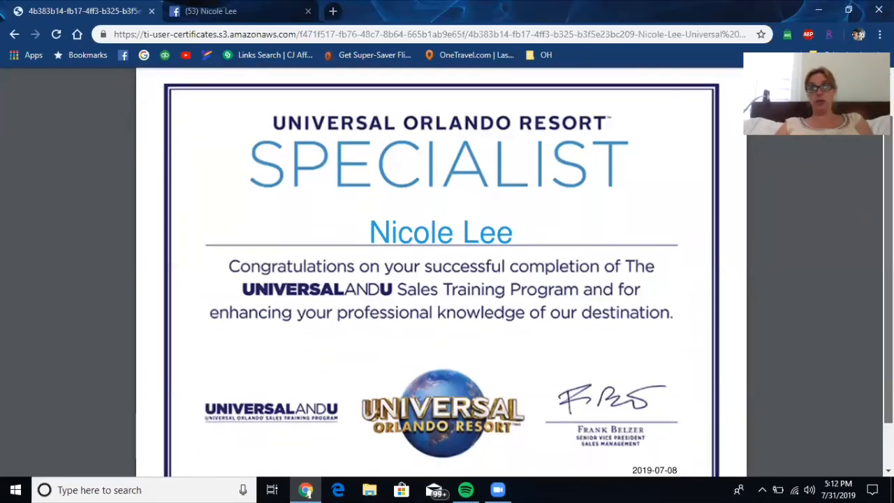
scroll("down", 3)
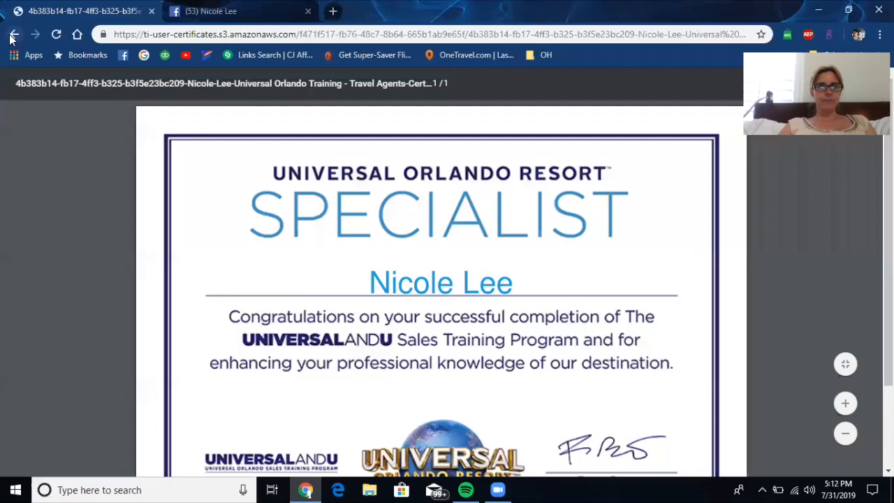
left_click(14, 33)
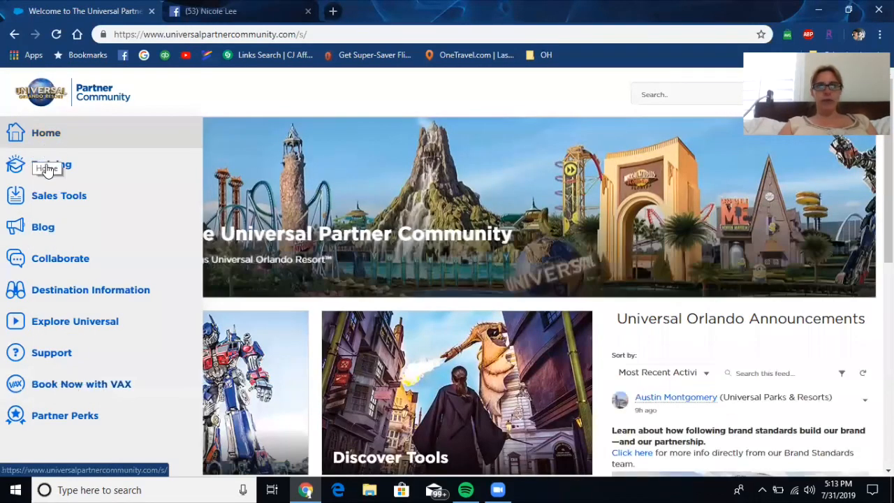
mouse_move(50, 165)
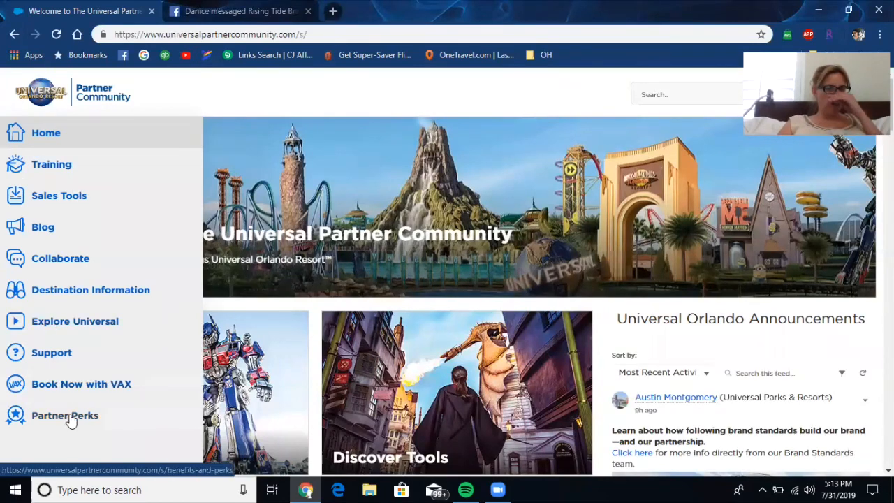
mouse_move(64, 415)
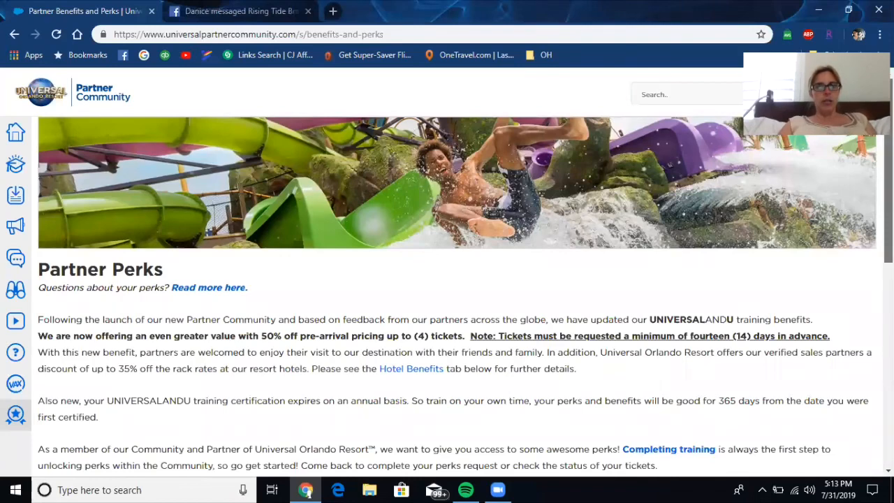
Step: Scroll through the Partner Perks terms to My Ticket Request and open the full ticket requests list
scroll("down", 3)
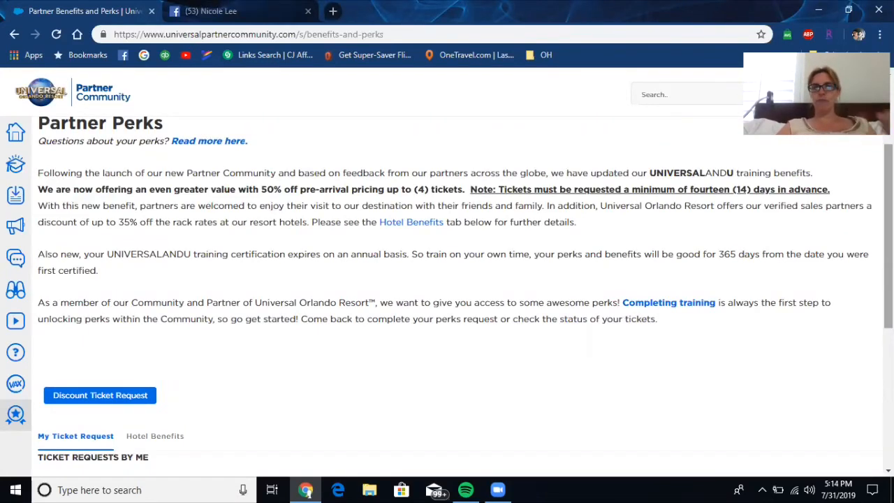
scroll("down", 3)
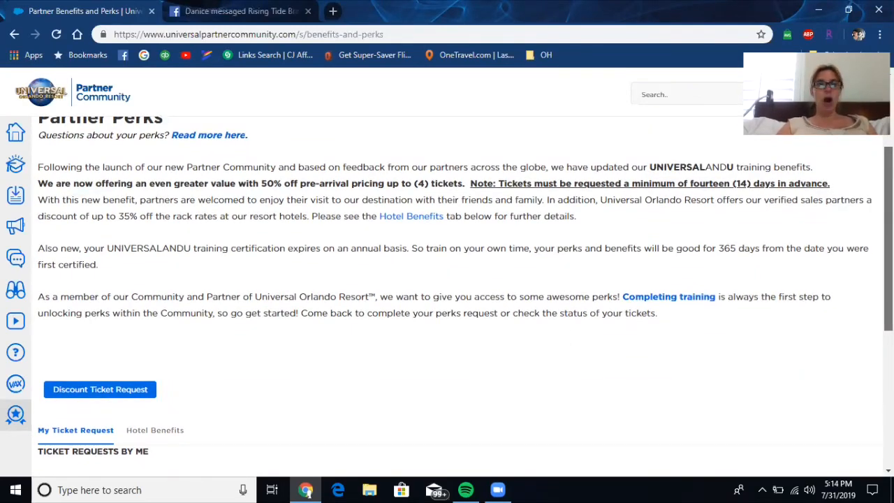
scroll("down", 3)
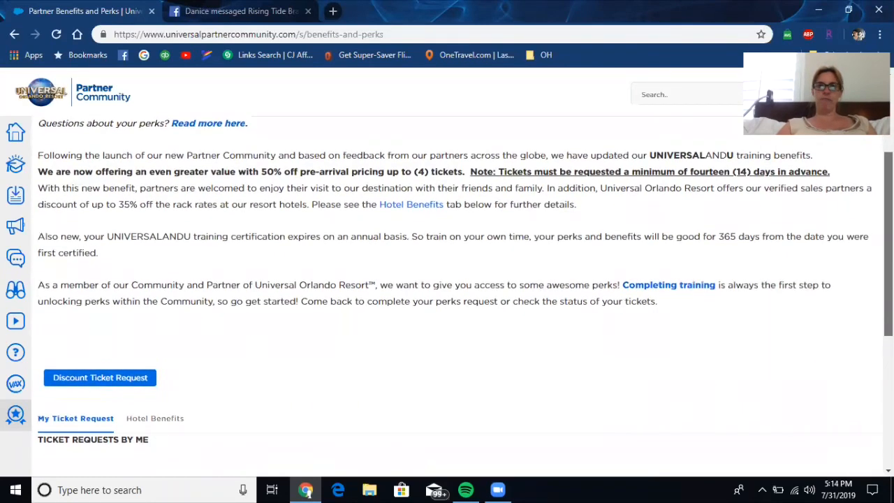
scroll("down", 3)
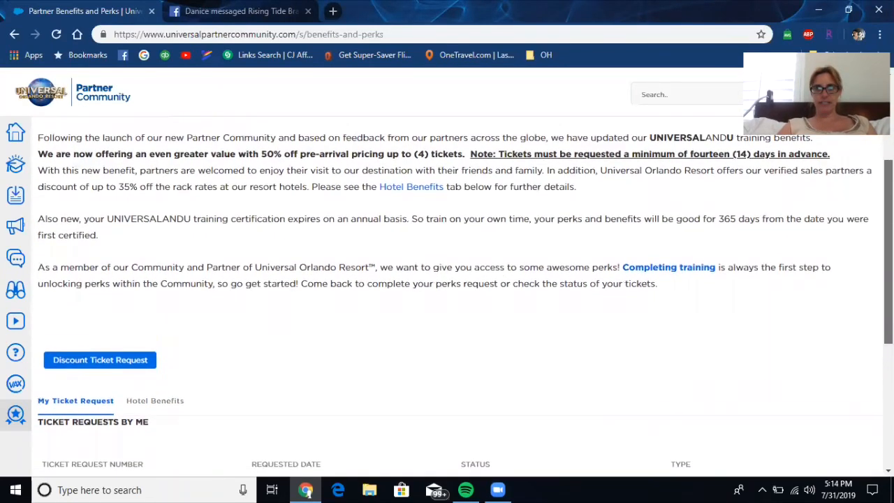
mouse_move(411, 187)
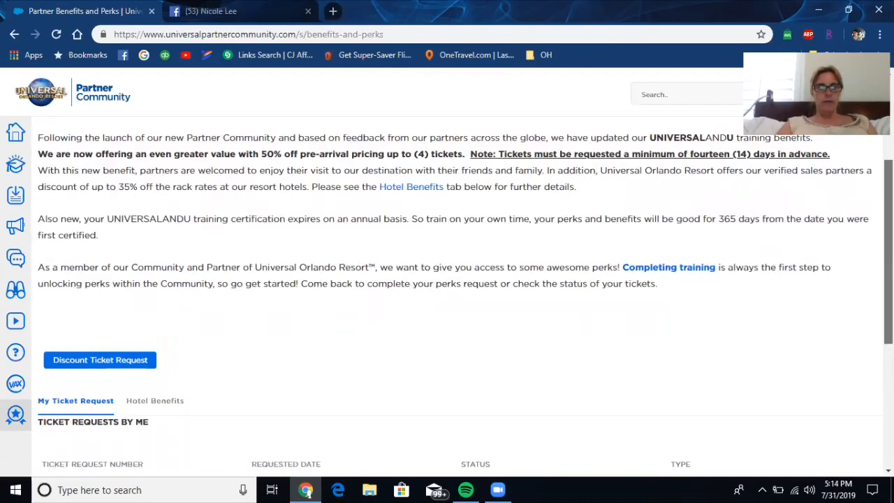
scroll("down", 3)
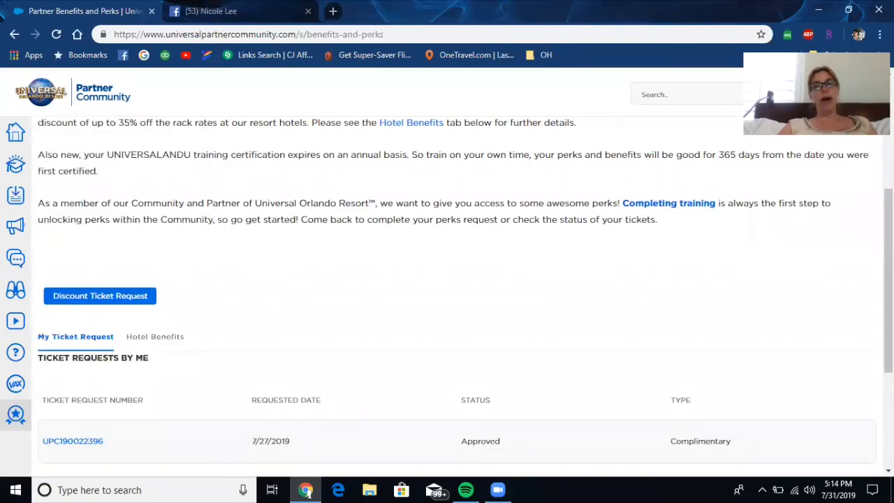
scroll("down", 3)
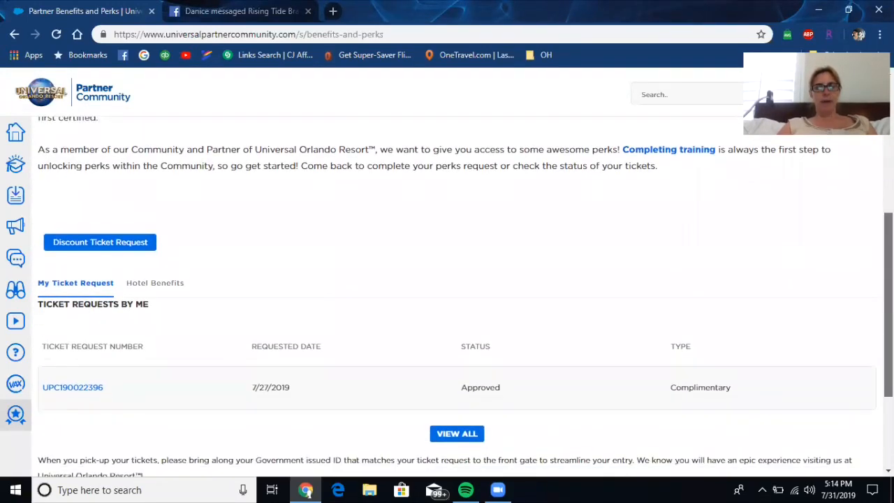
scroll("down", 3)
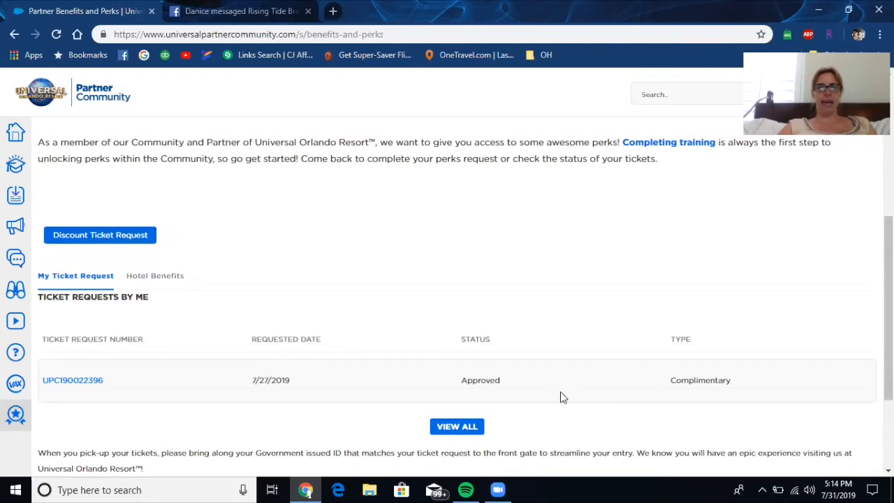
left_click(72, 380)
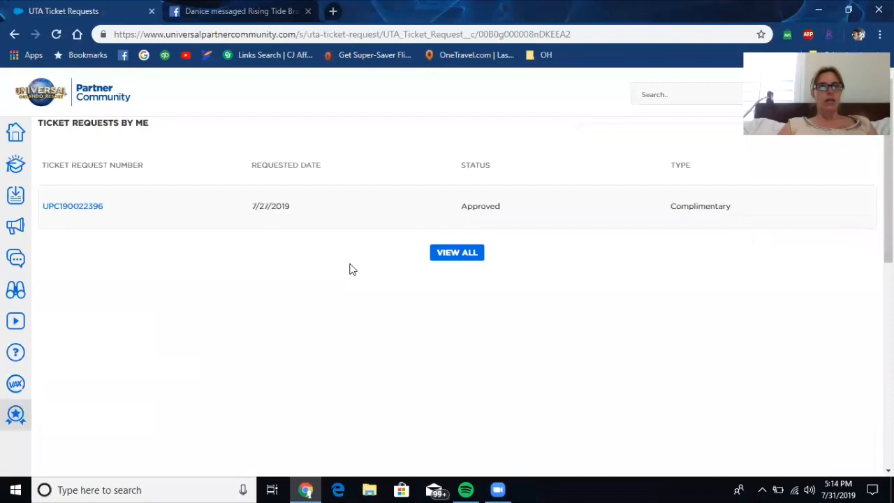
mouse_move(447, 226)
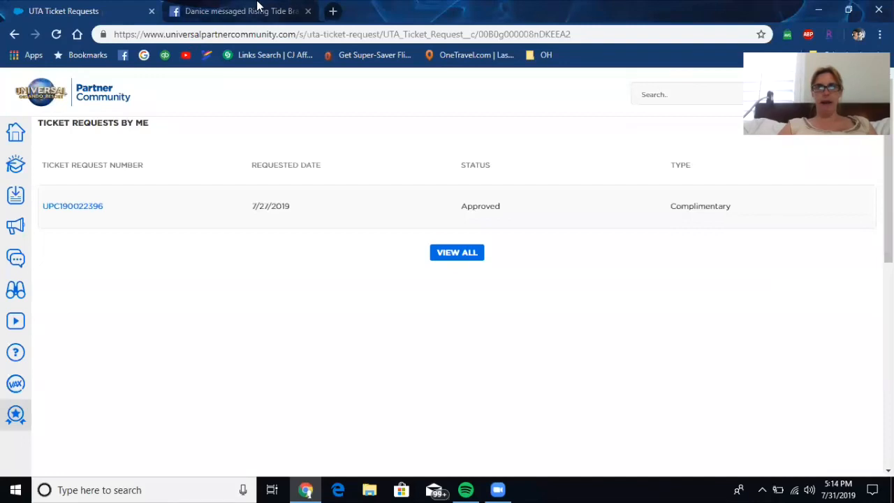
Step: Switch from the ticket requests list to the Facebook profile browser tab
left_click(332, 12)
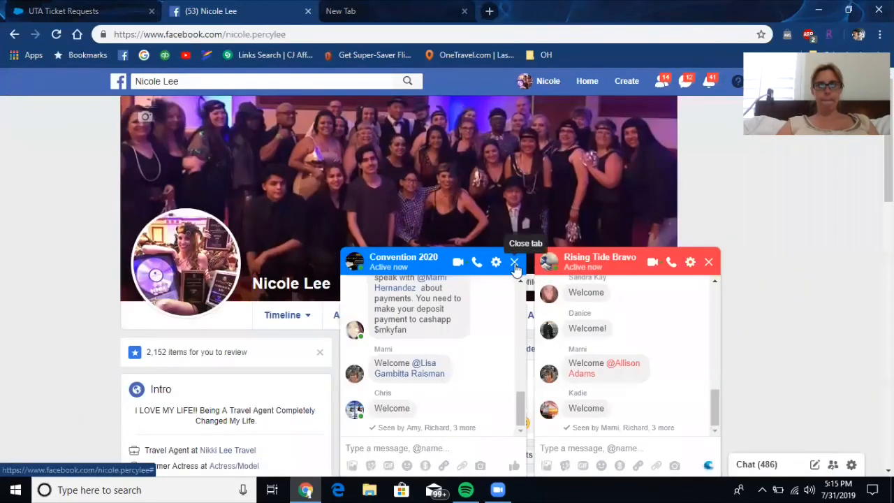
Step: Close the Convention 2020 and Rising Tide Bravo chat windows
left_click(514, 263)
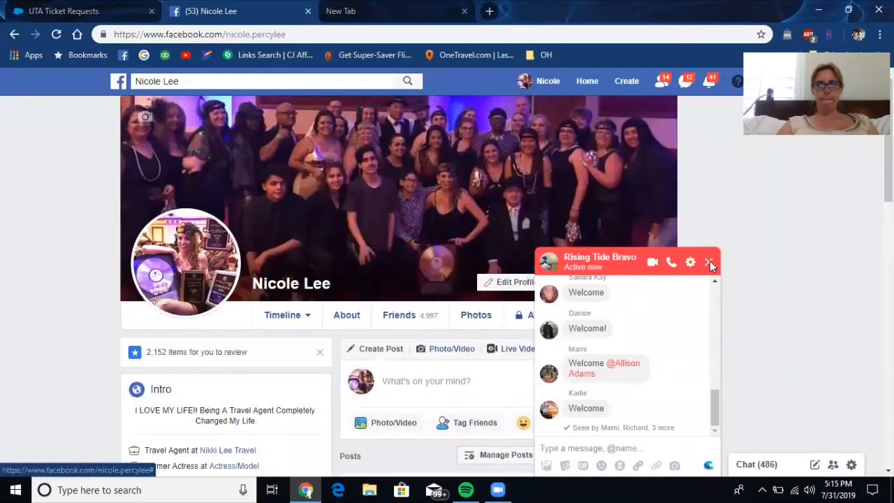
left_click(709, 262)
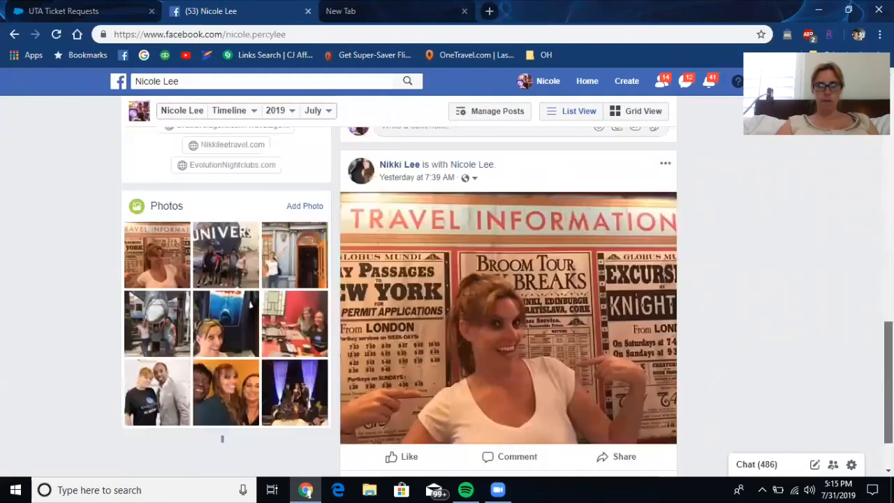
Step: Scroll the timeline down to the Universal training post's ticket order confirmation photo
scroll("down", 3)
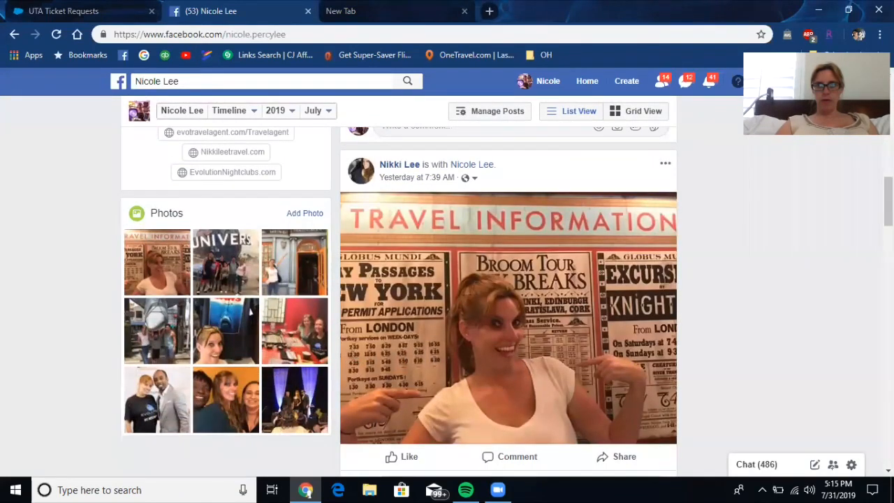
scroll("down", 3)
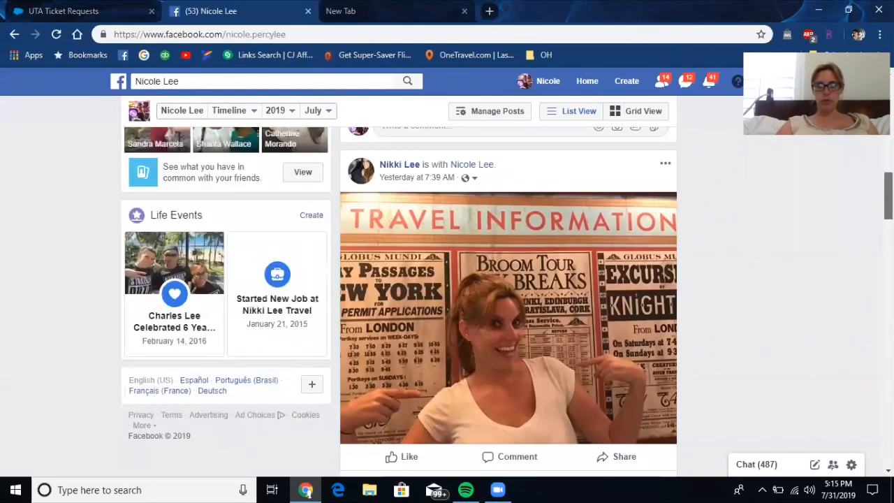
scroll("down", 3)
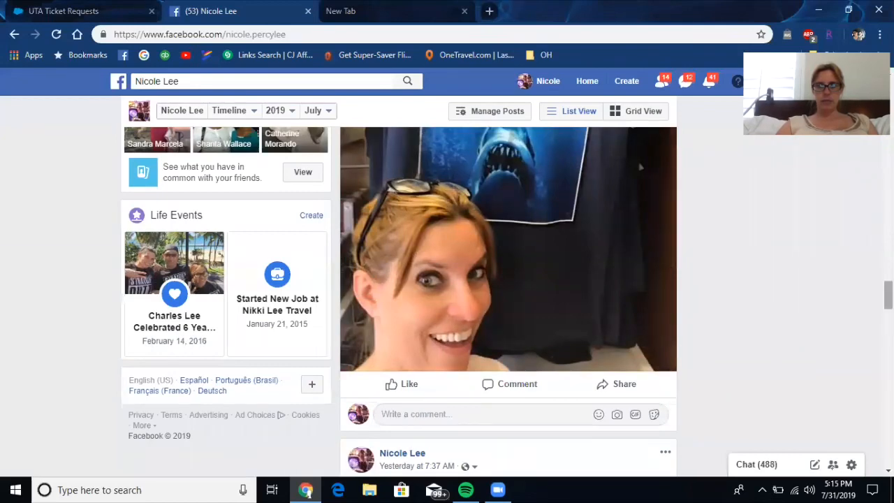
scroll("down", 3)
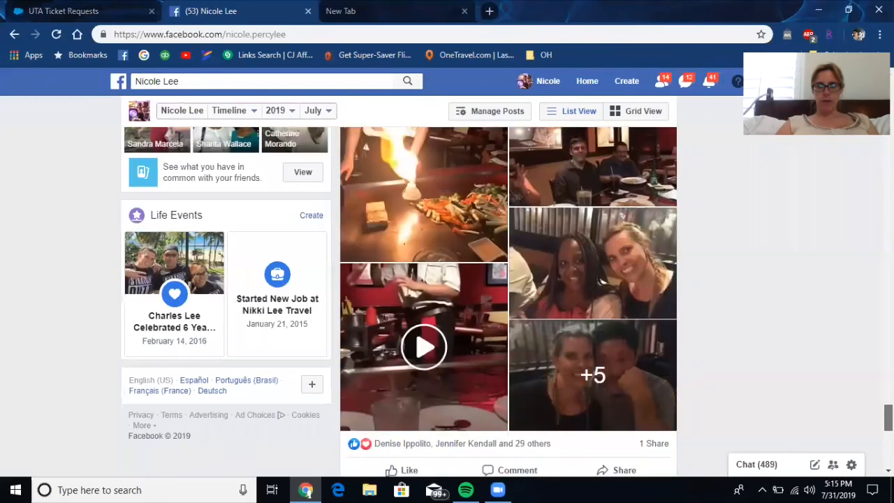
scroll("down", 3)
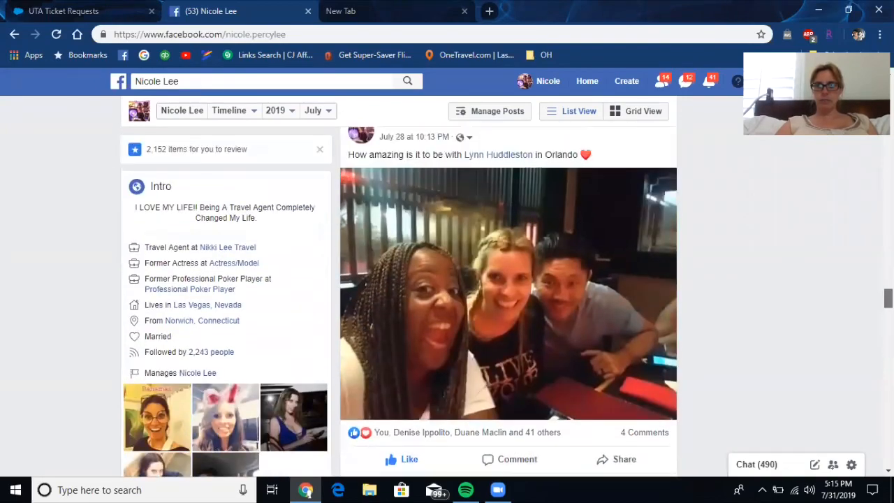
scroll("down", 3)
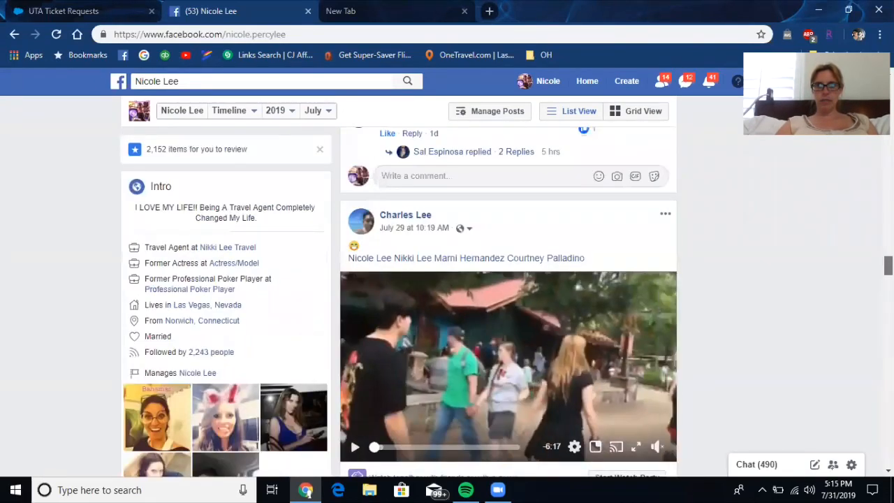
scroll("down", 3)
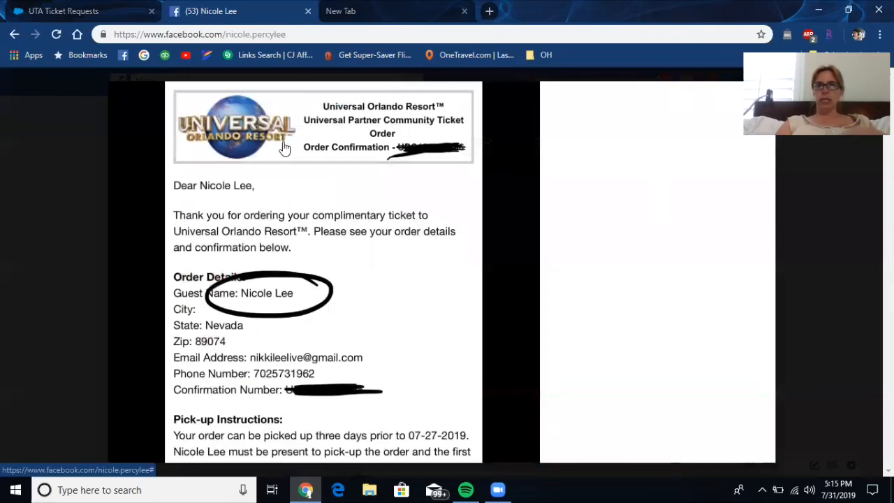
Step: View the next photo with the complimentary 3-Park ticket total, then close the photo viewer
left_click(285, 148)
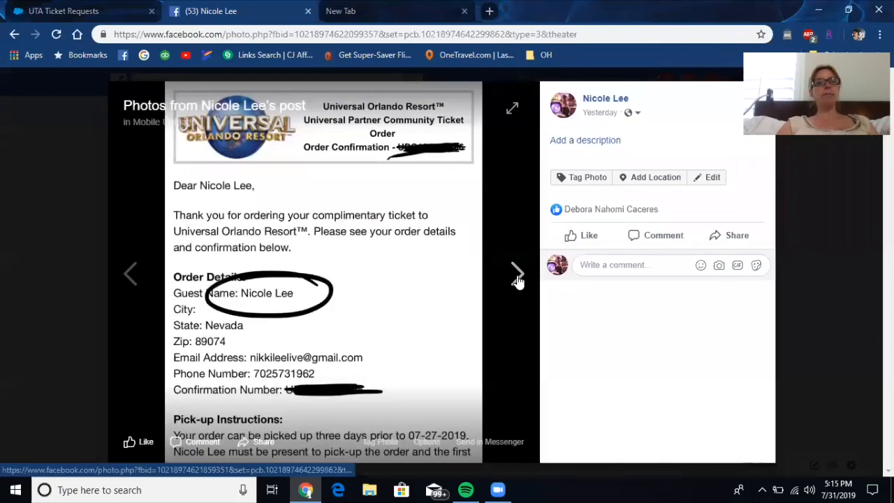
left_click(516, 272)
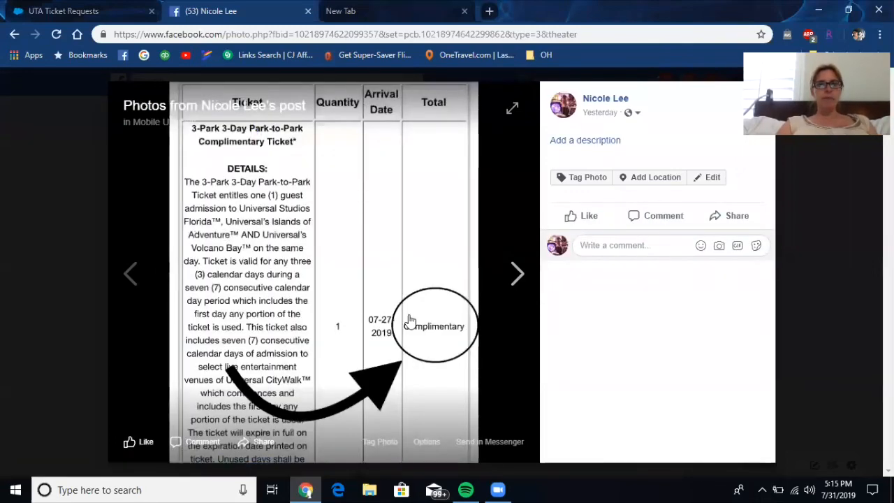
mouse_move(317, 204)
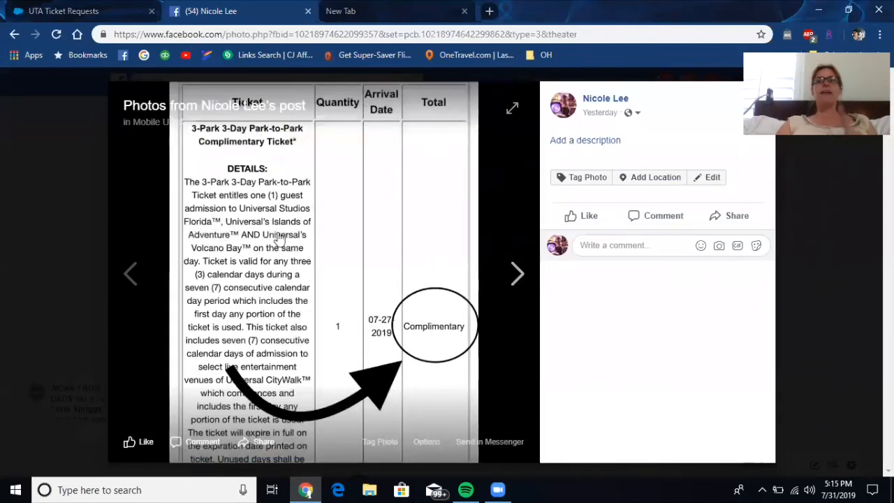
mouse_move(291, 332)
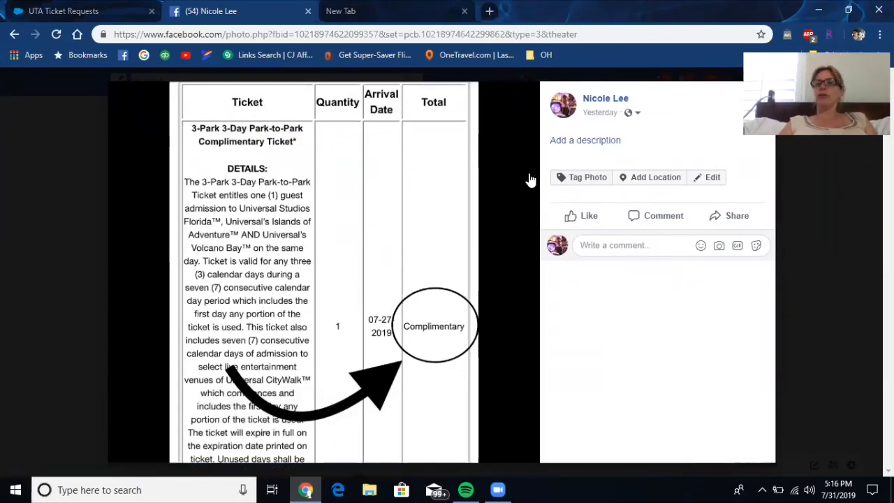
mouse_move(519, 167)
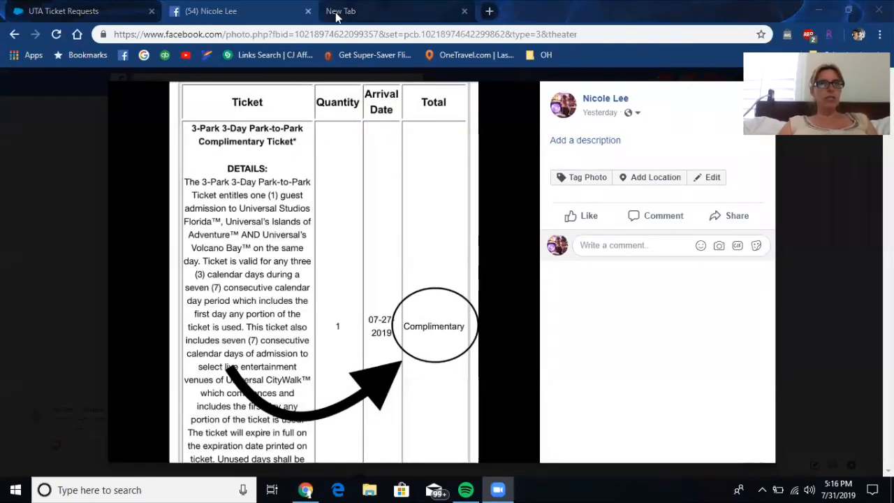
left_click(391, 11)
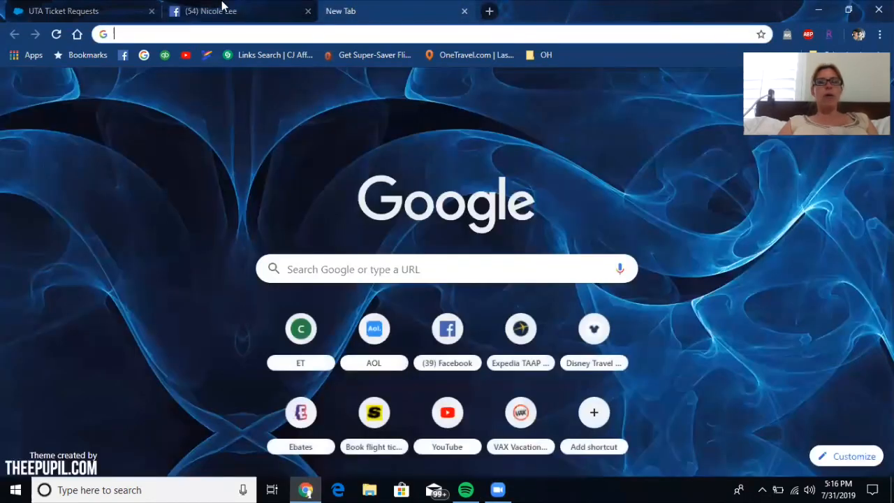
left_click(209, 11)
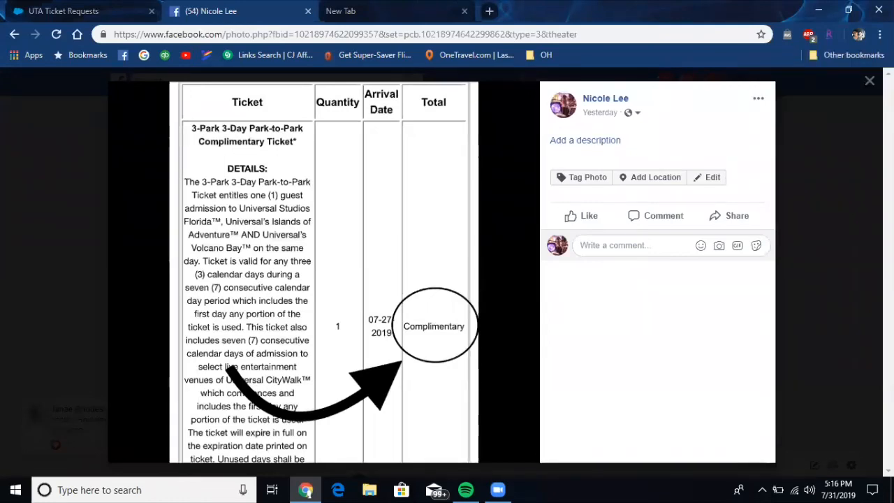
mouse_move(868, 103)
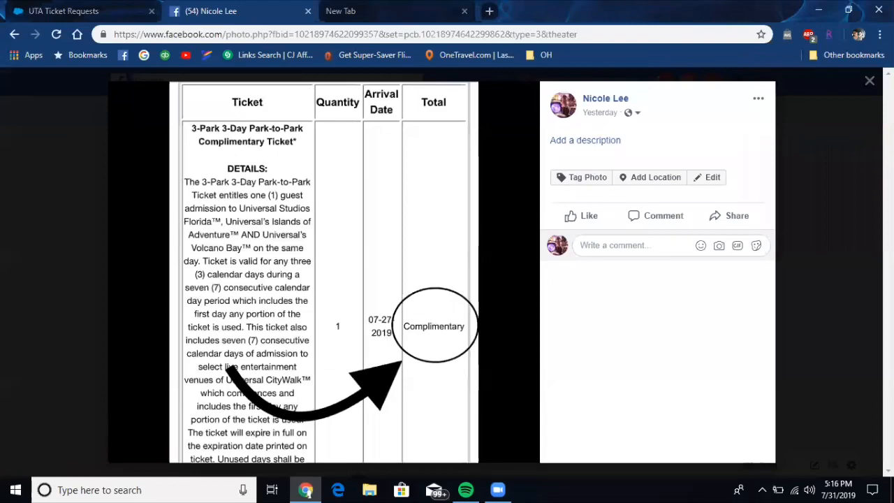
left_click(16, 33)
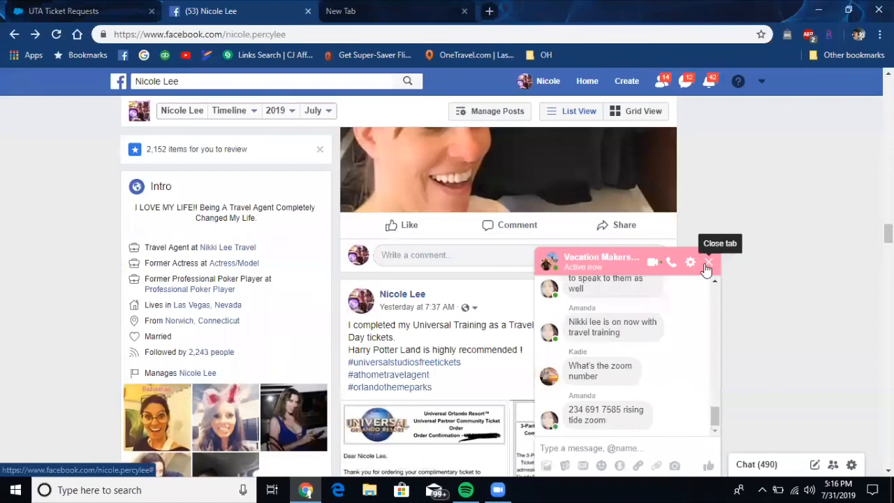
Step: Close the reappearing group chat and scroll the training post's photos, likes and ticket comment
left_click(708, 263)
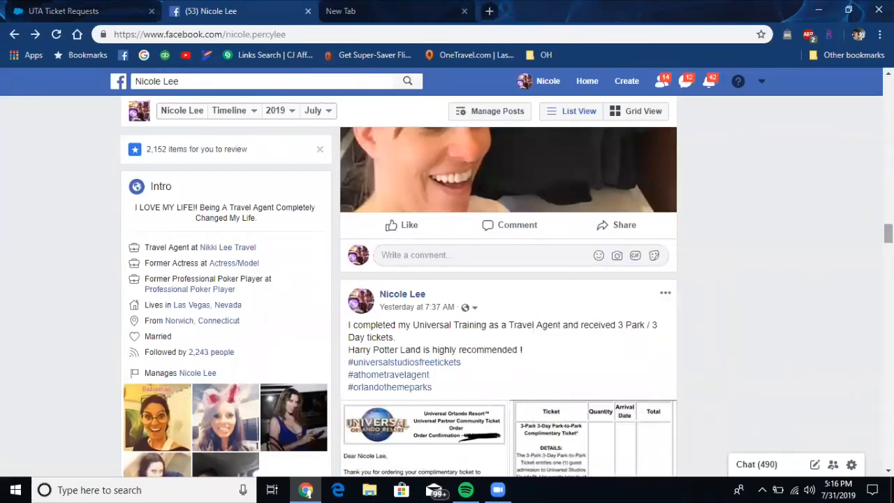
scroll("down", 3)
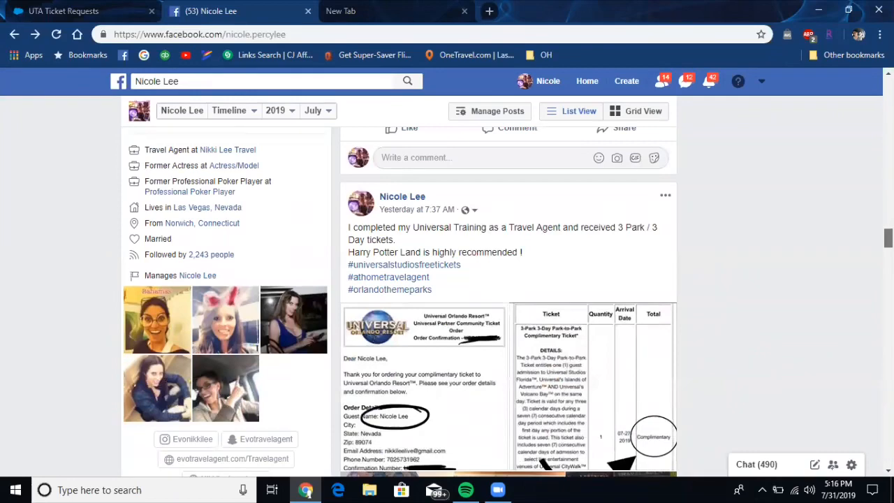
scroll("down", 3)
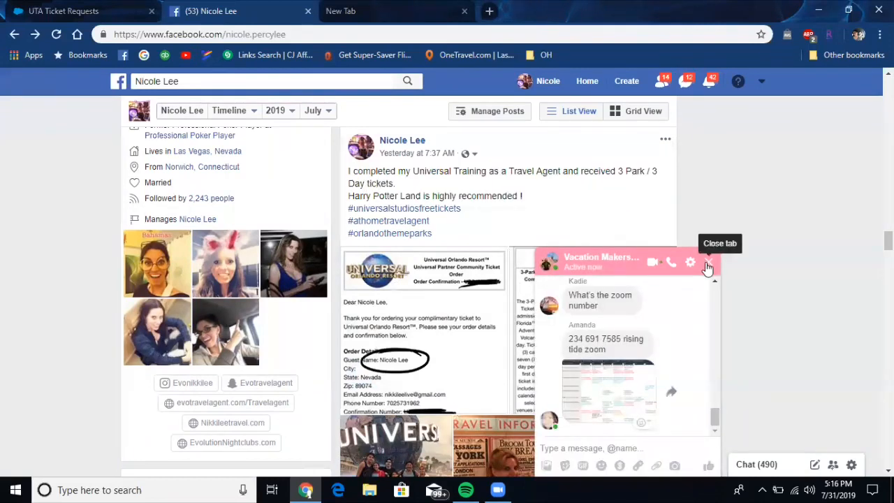
left_click(708, 262)
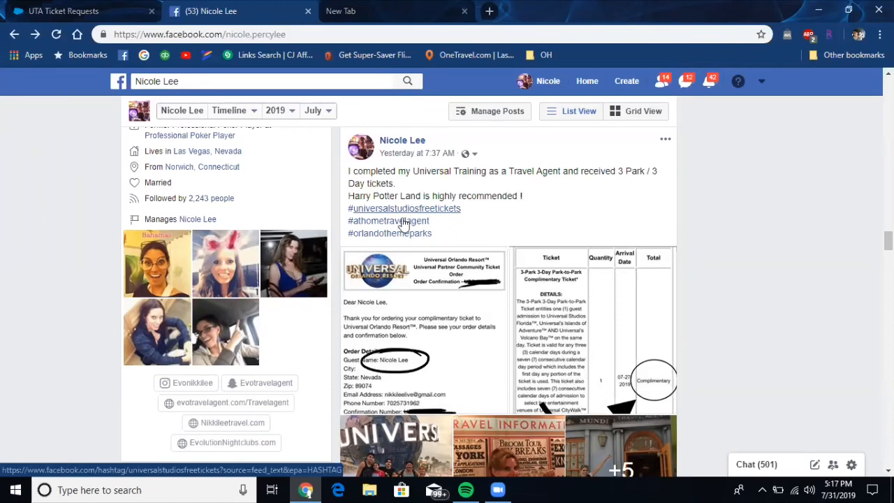
mouse_move(669, 222)
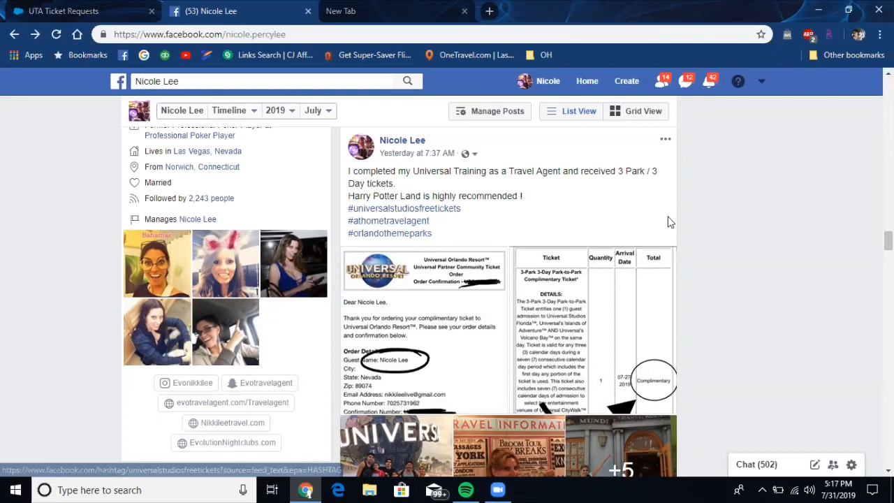
mouse_move(524, 242)
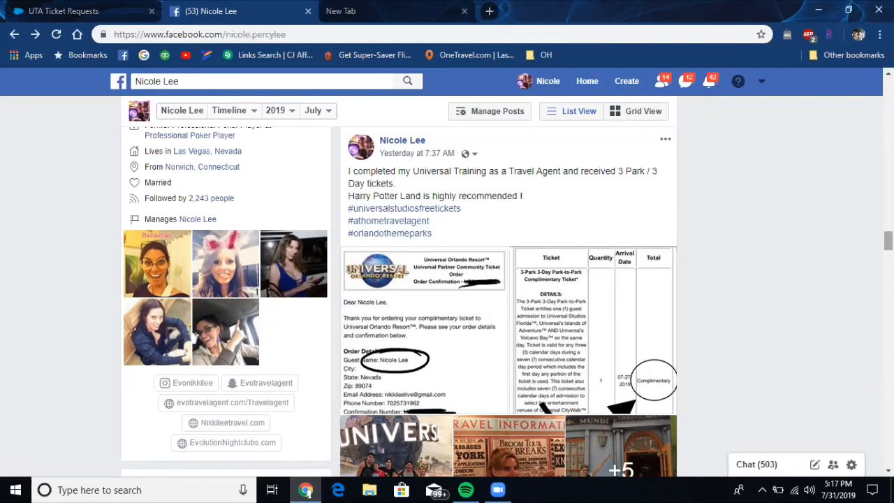
scroll("down", 3)
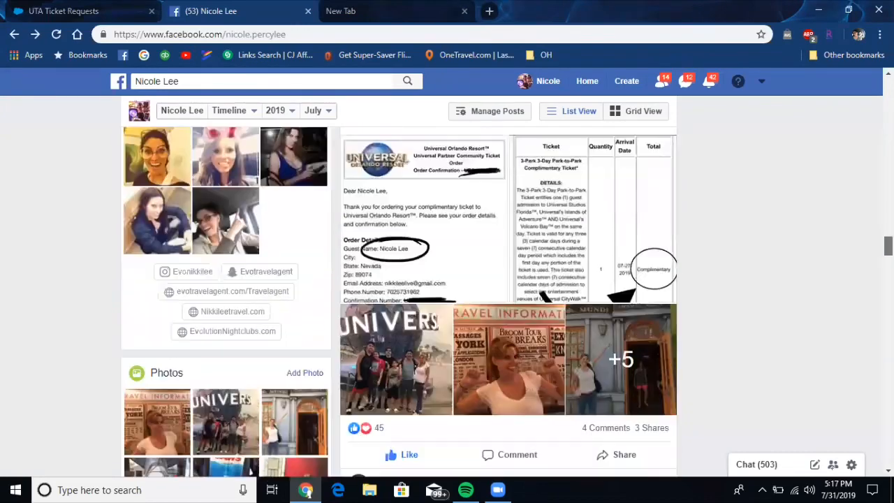
scroll("down", 3)
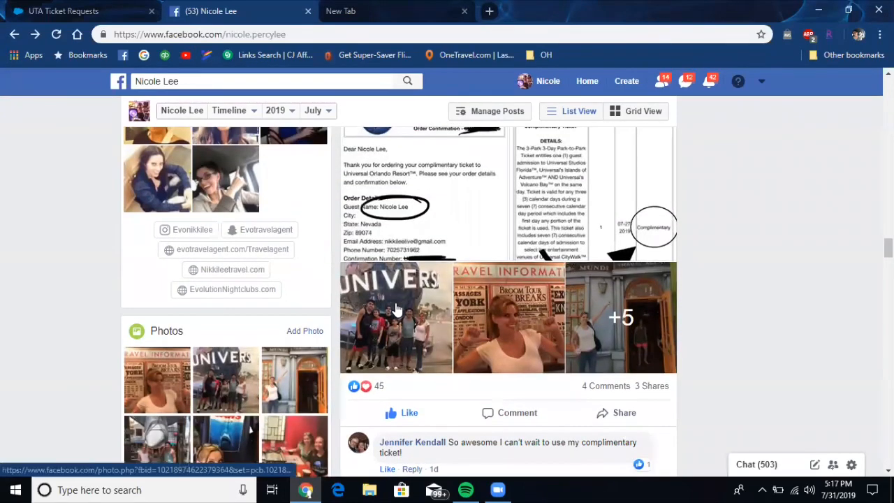
left_click(394, 318)
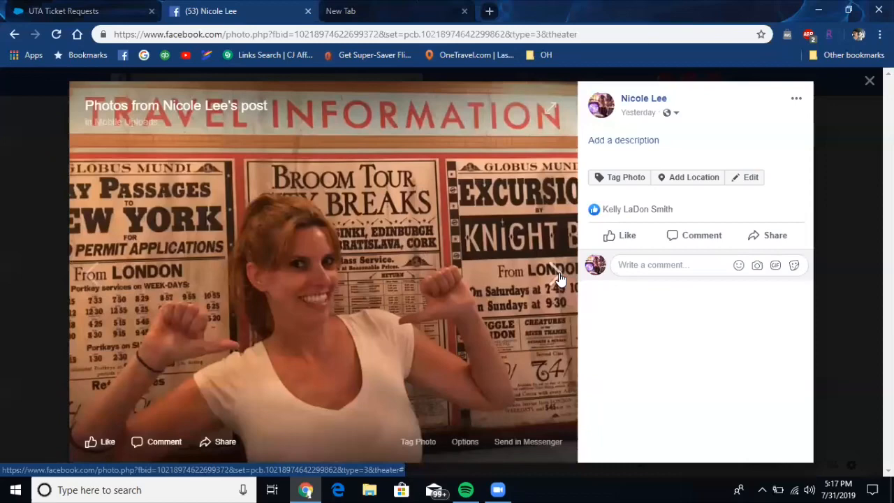
left_click(556, 274)
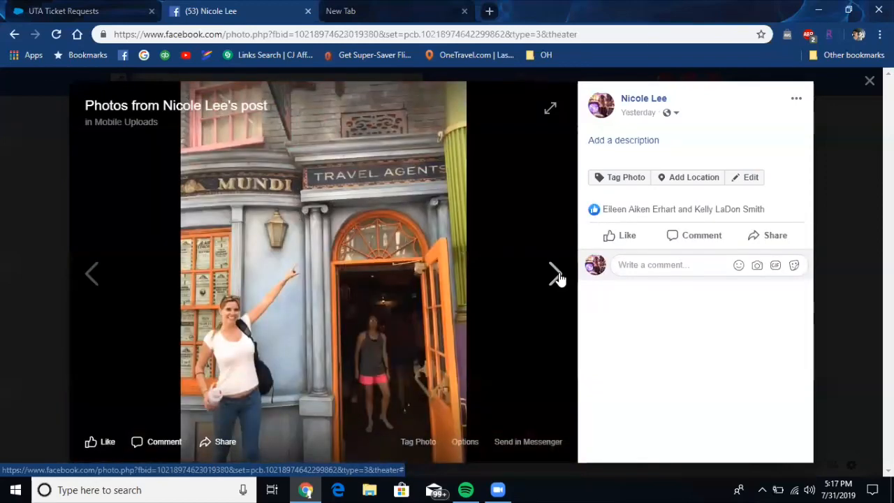
left_click(555, 272)
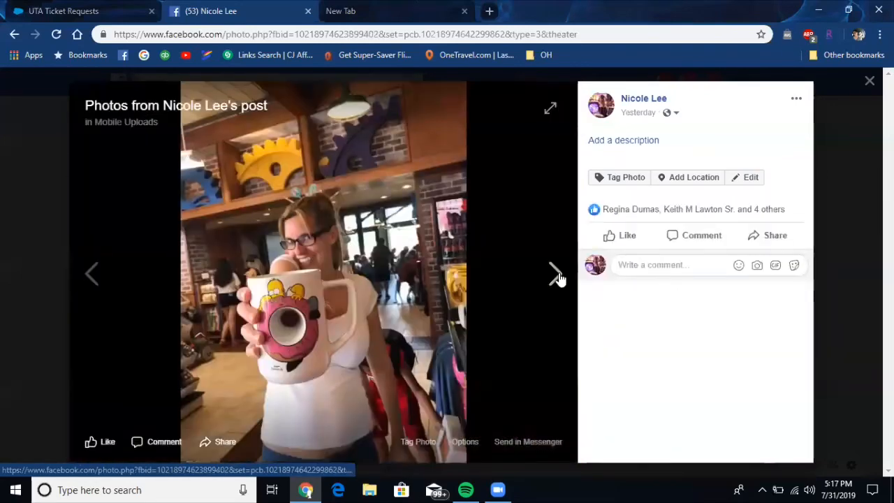
left_click(556, 272)
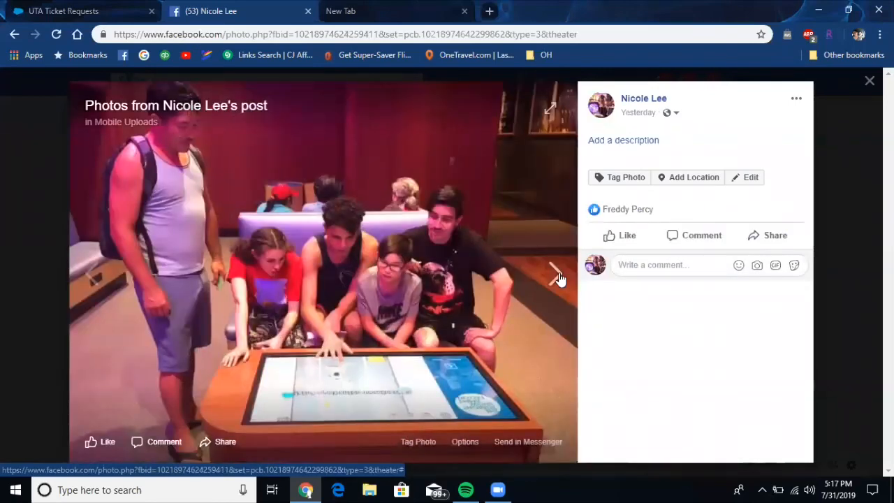
left_click(556, 273)
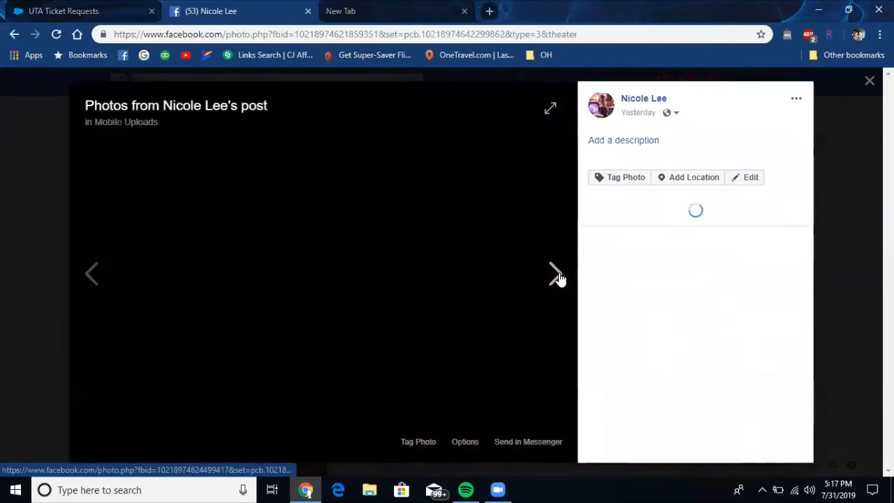
left_click(556, 272)
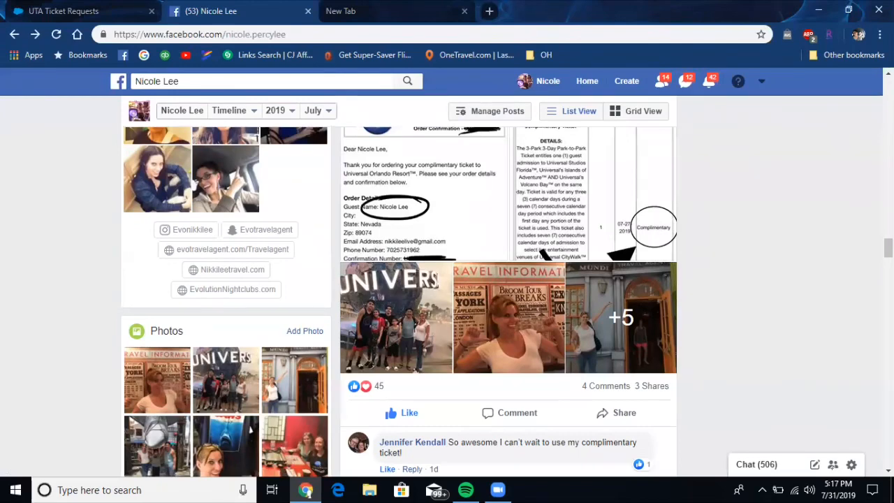
Step: Scroll the profile timeline down to the Universal Training 3 Park / 3 Day ticket post
scroll("down", 3)
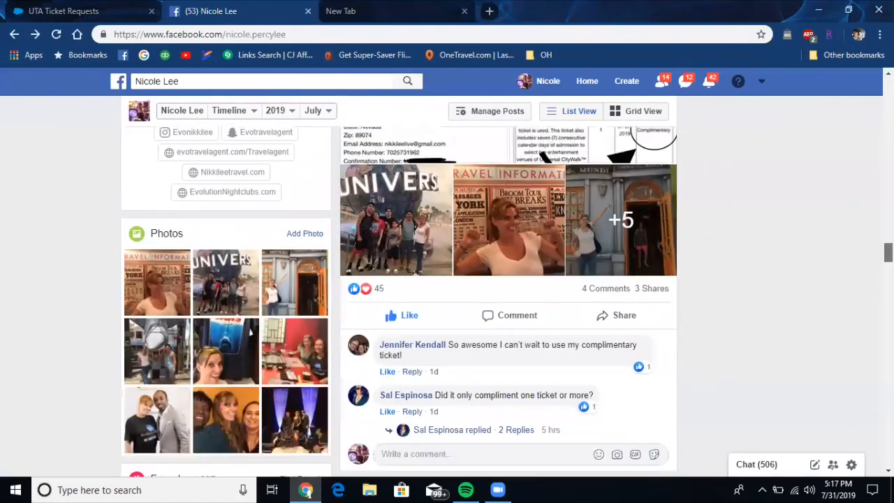
scroll("down", 3)
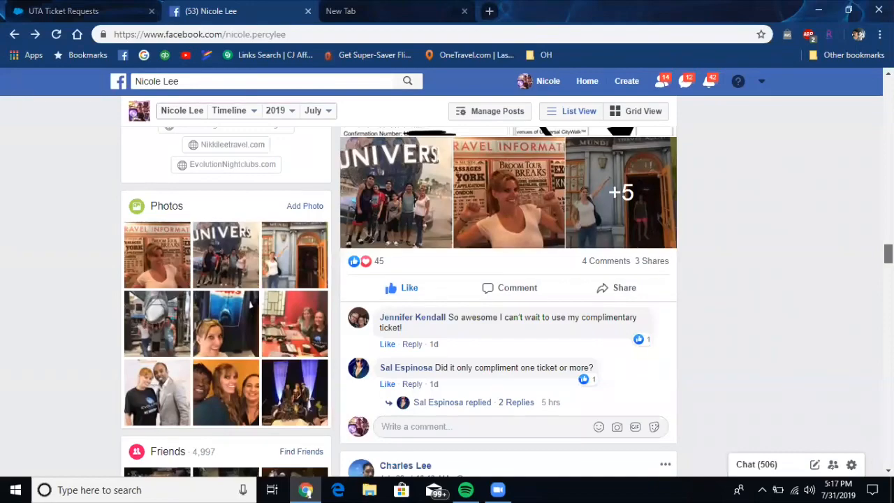
scroll("down", 3)
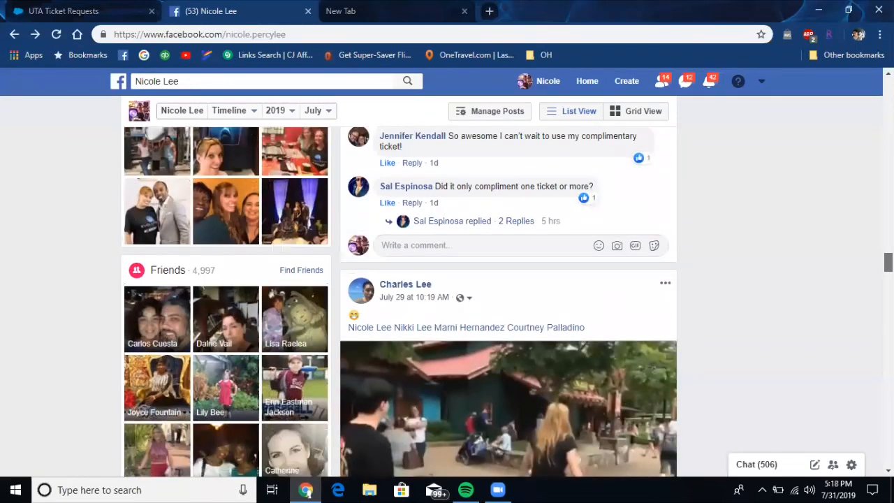
scroll("down", 3)
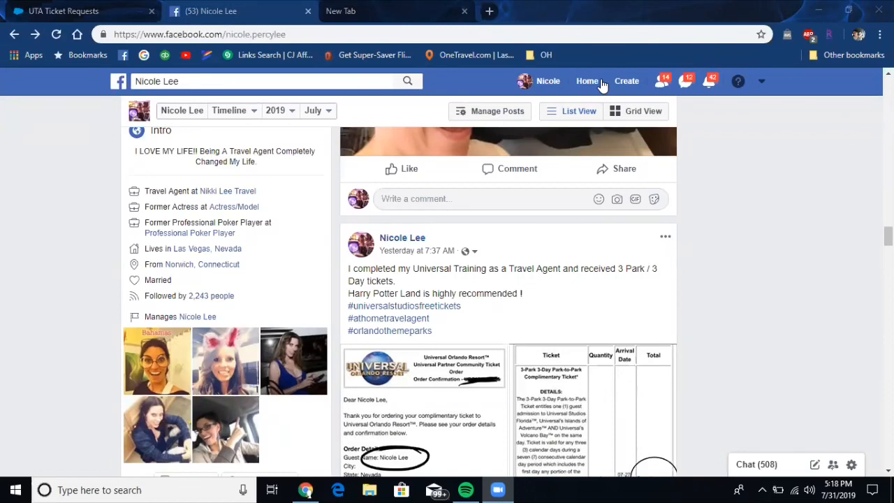
Step: Open and close a travel agent group chat, then leave the Rising Tide Bravo chat open
left_click(754, 464)
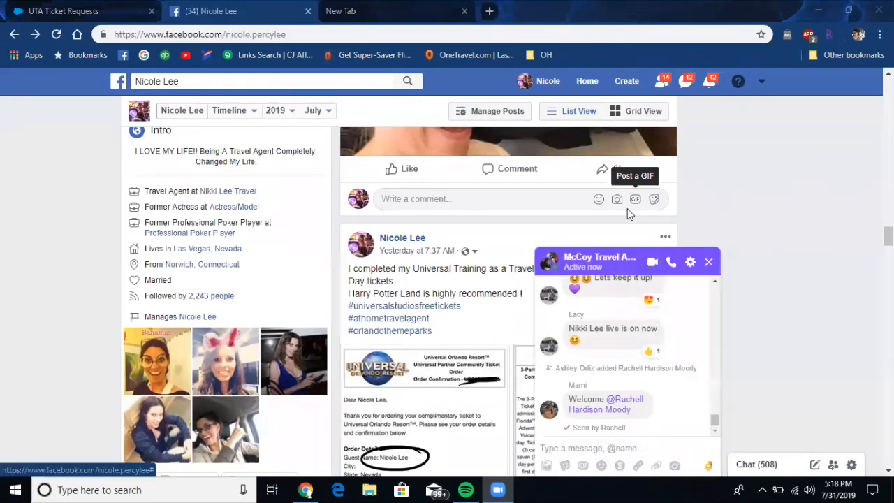
mouse_move(708, 263)
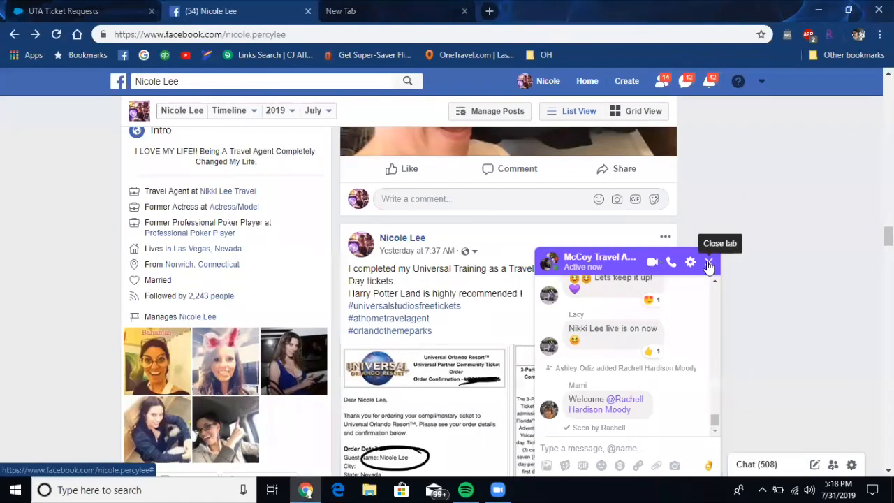
left_click(708, 263)
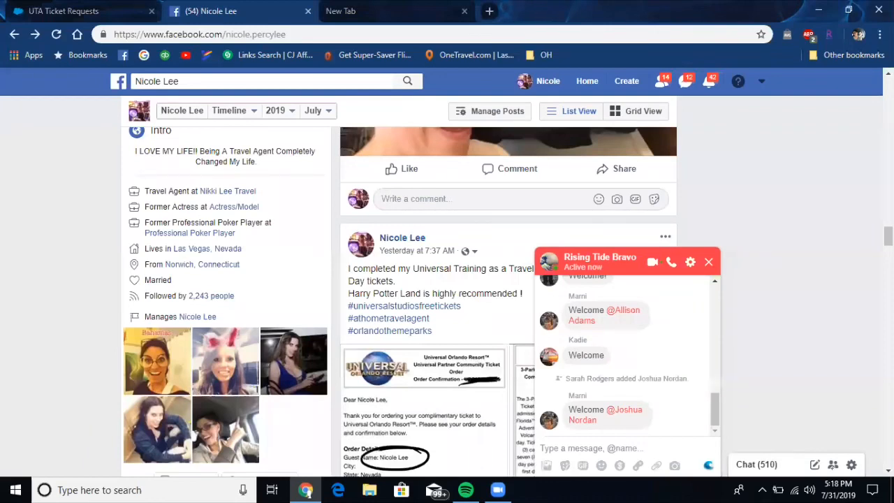
scroll("down", 3)
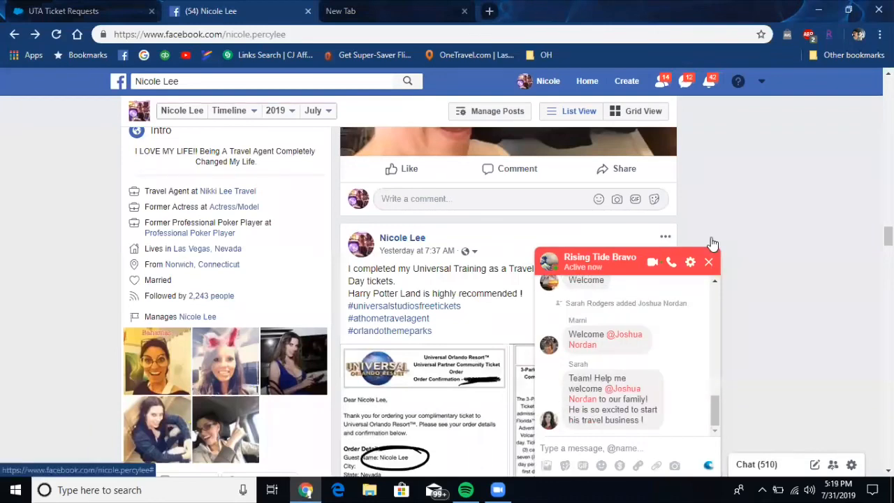
left_click(710, 263)
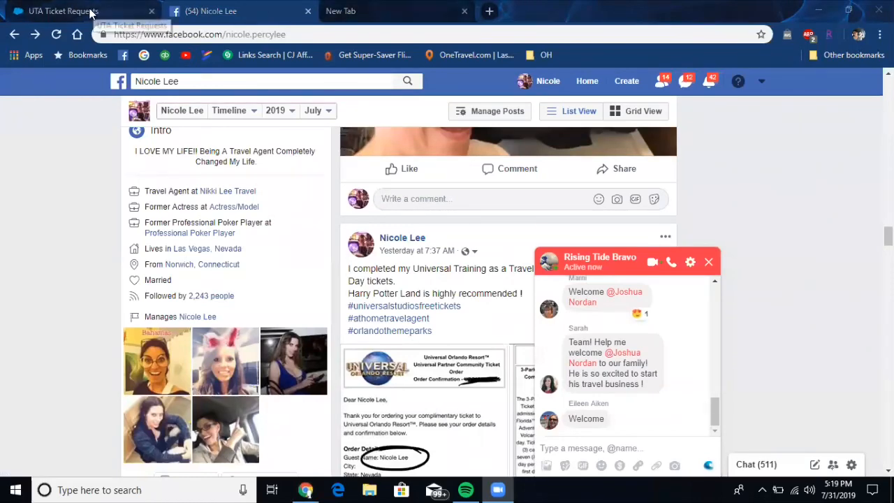
Step: Return to UTA Ticket Requests and launch Book Now with VAX for Universal Orlando
left_click(62, 12)
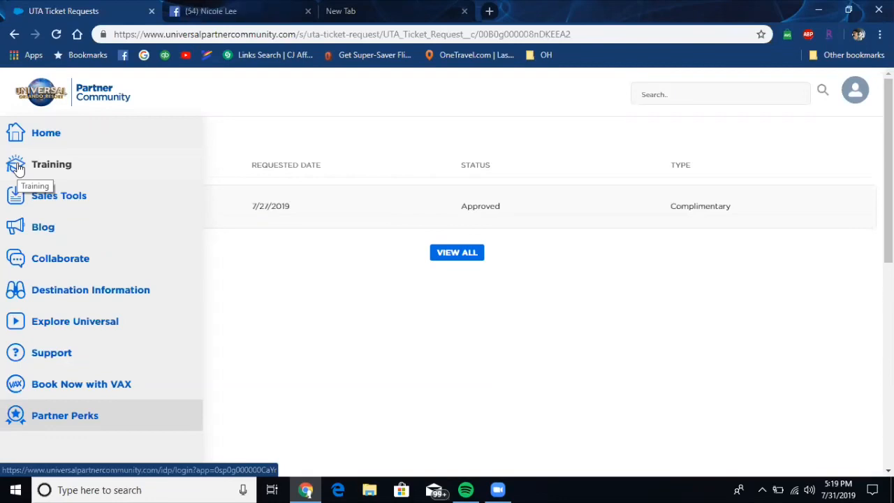
mouse_move(12, 168)
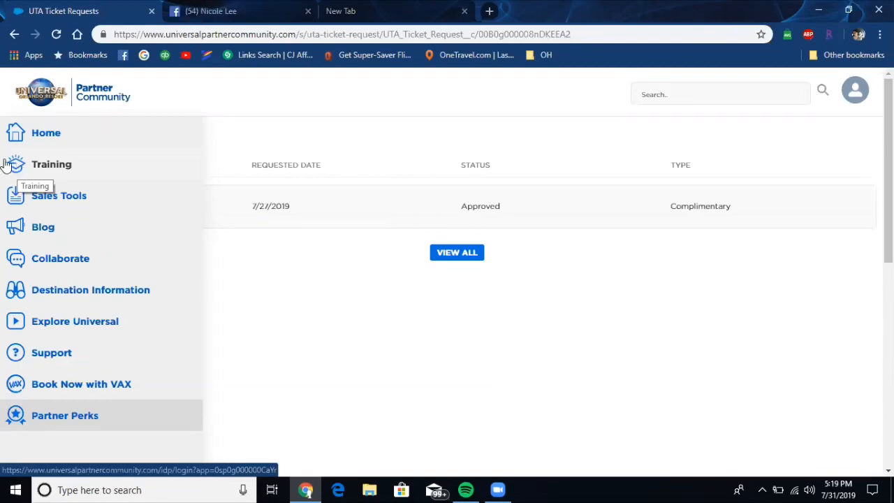
mouse_move(39, 402)
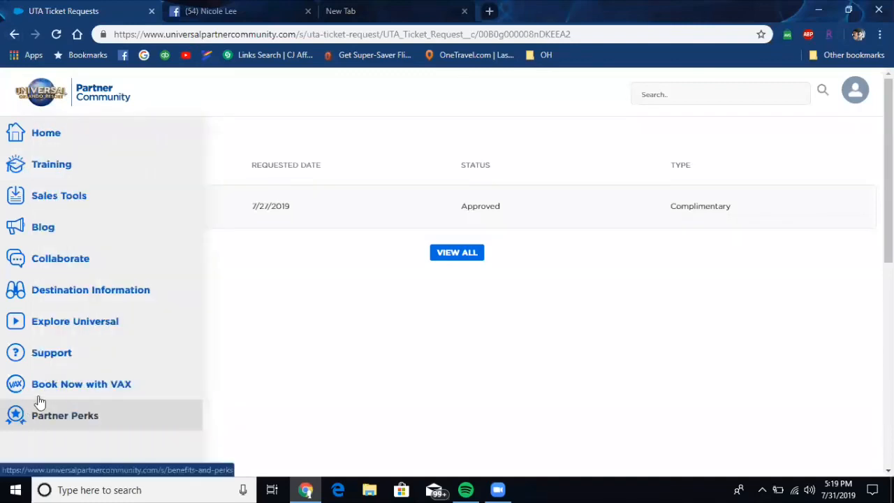
mouse_move(95, 389)
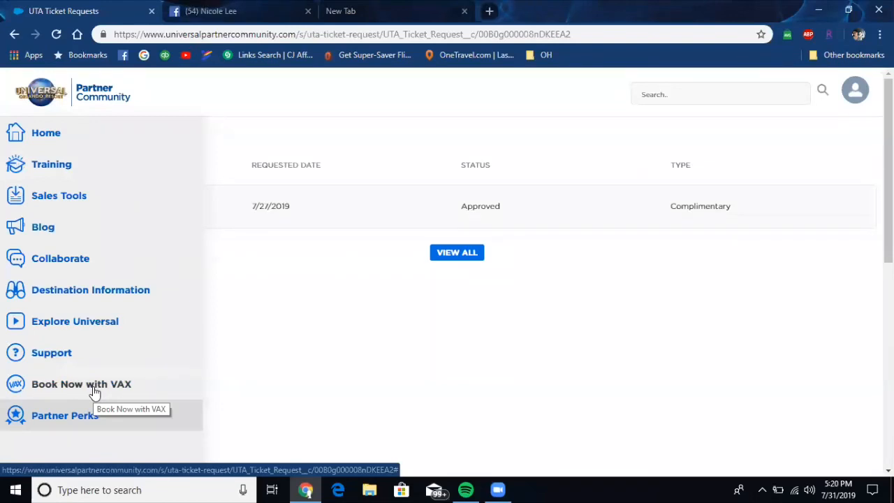
left_click(81, 382)
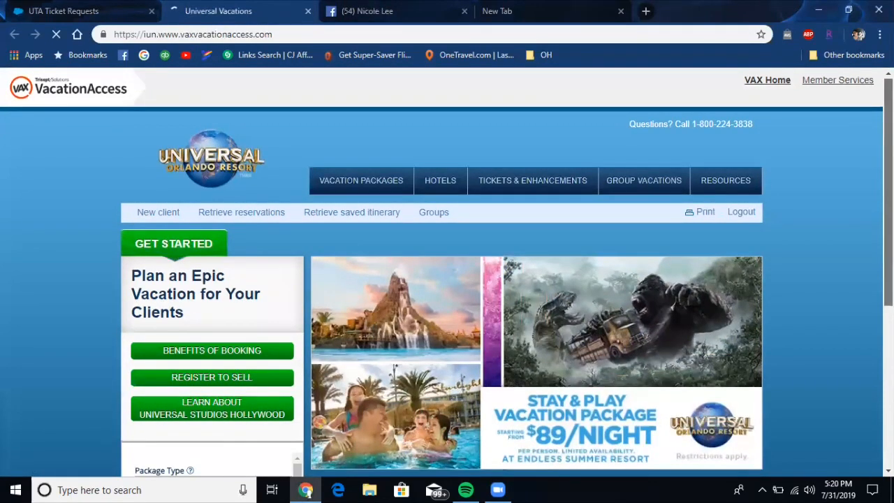
scroll("down", 3)
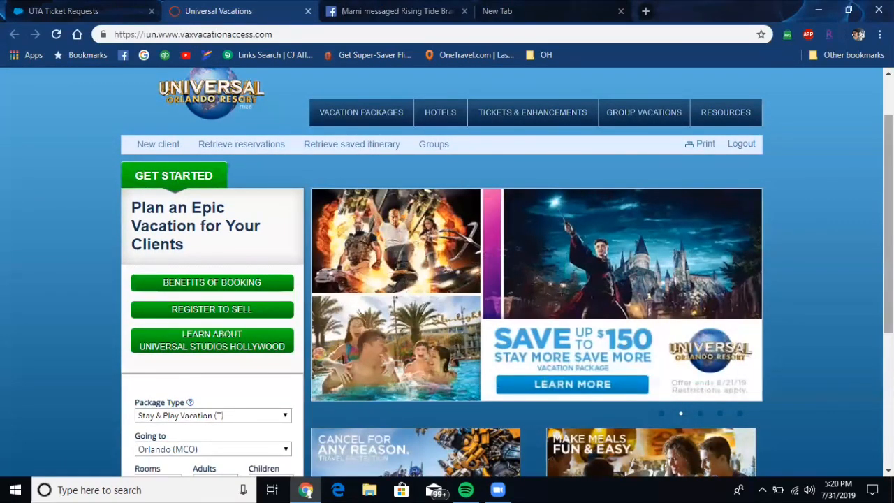
left_click(725, 112)
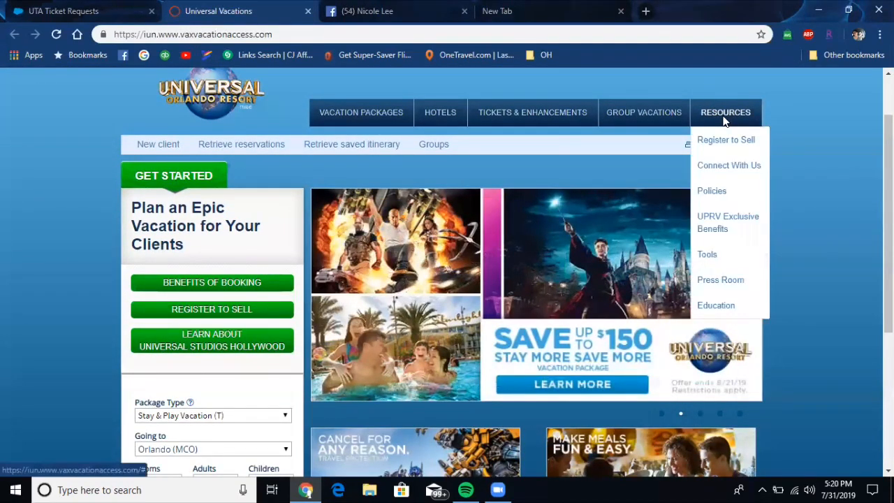
mouse_move(726, 139)
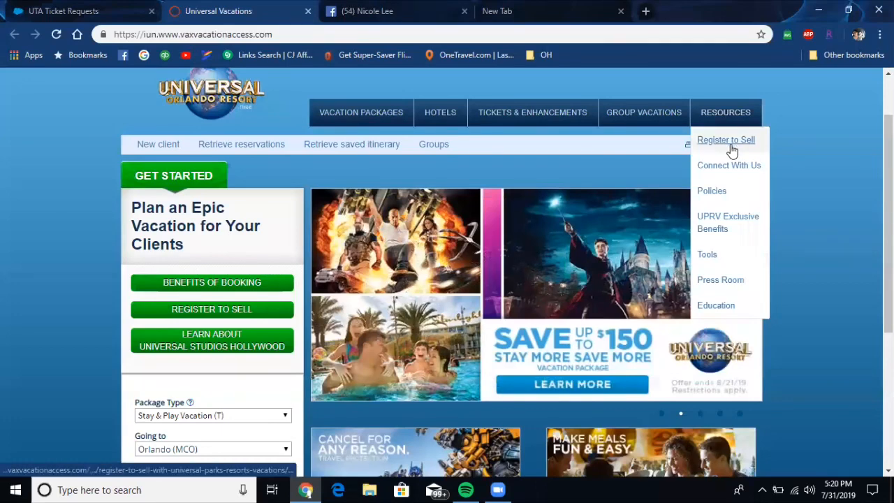
mouse_move(729, 165)
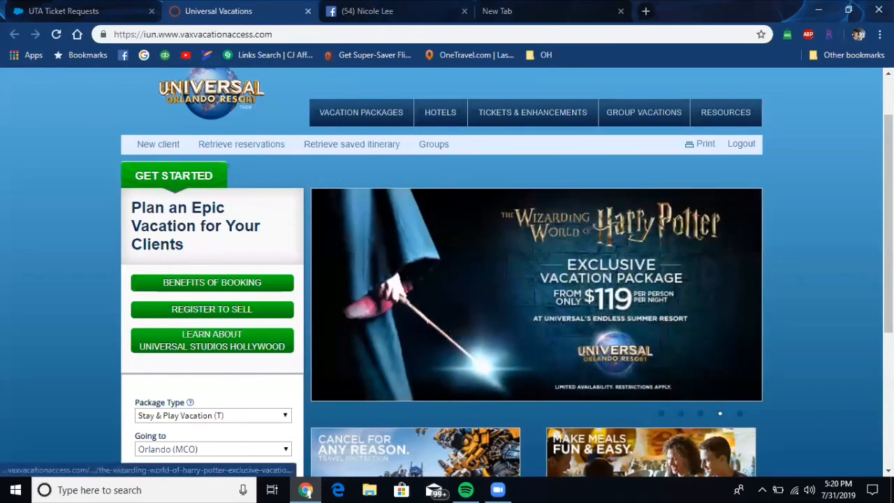
scroll("down", 3)
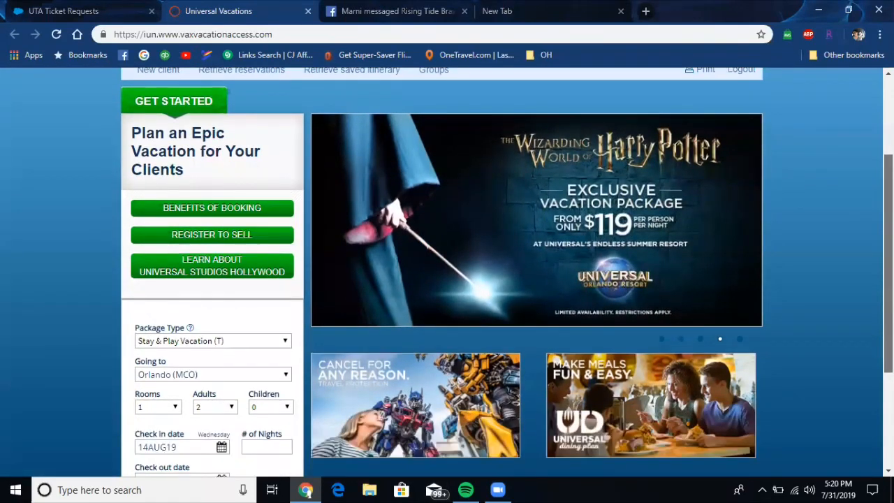
scroll("down", 3)
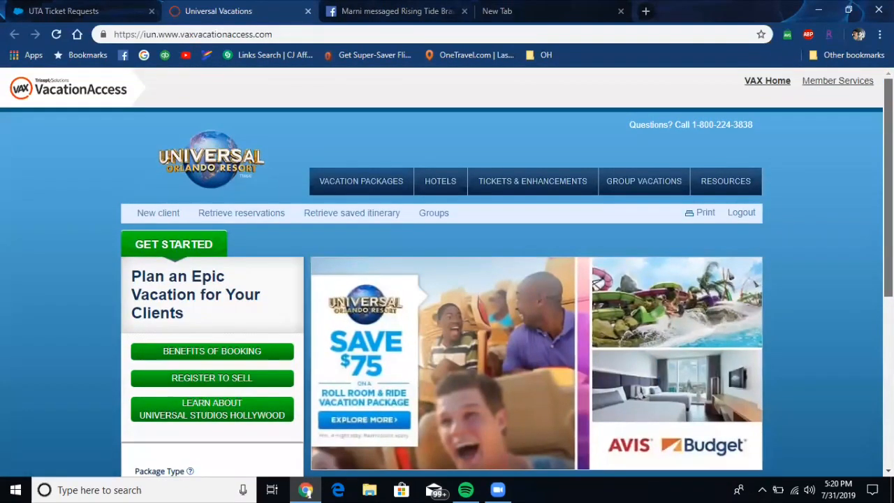
left_click(532, 181)
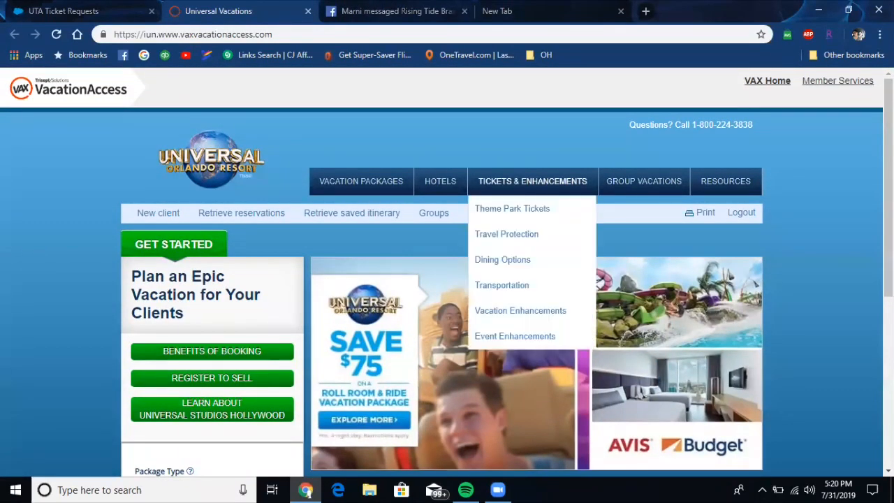
scroll("down", 3)
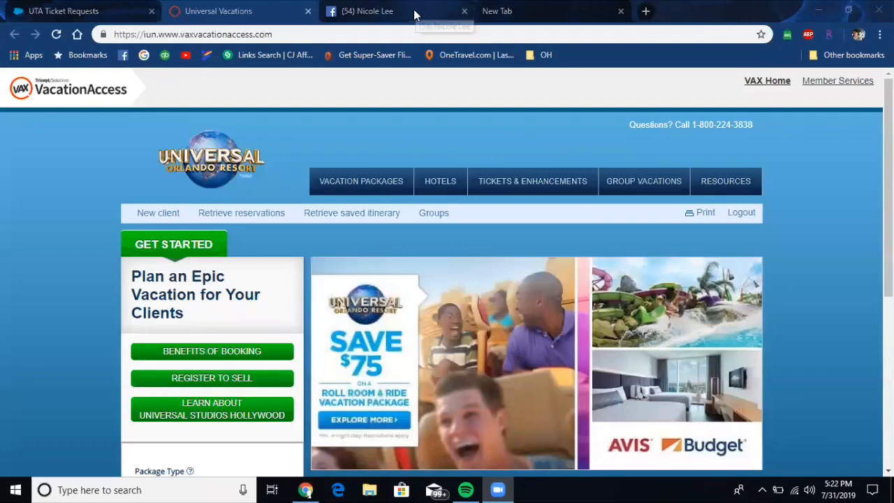
mouse_move(363, 11)
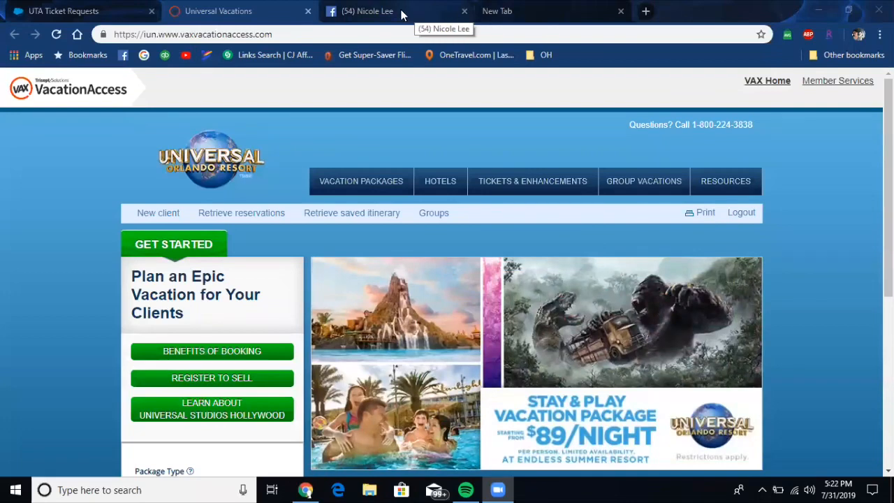
mouse_move(397, 17)
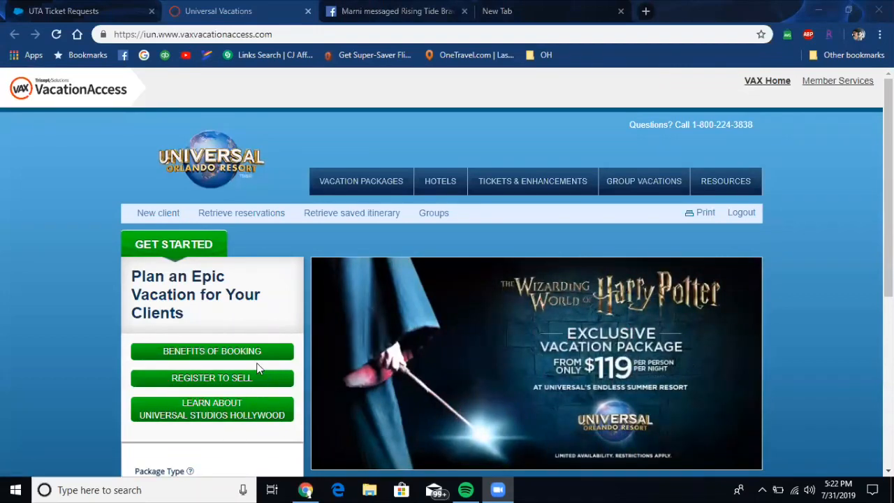
scroll("down", 3)
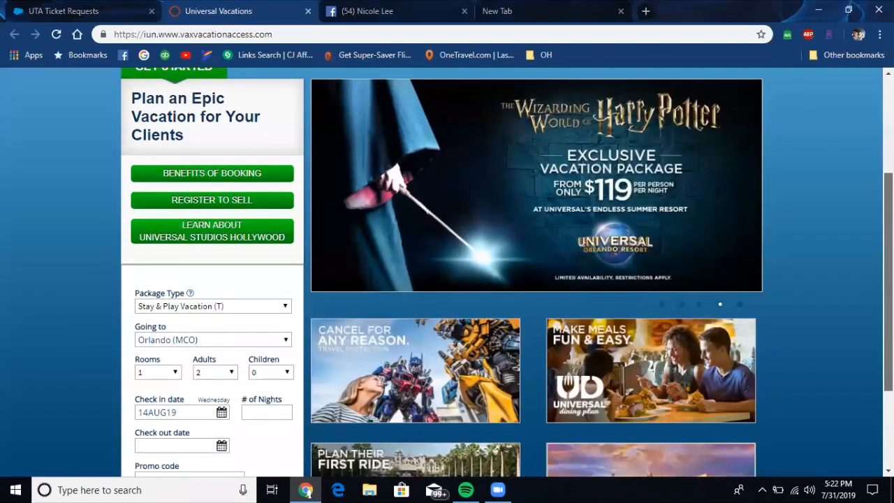
scroll("down", 3)
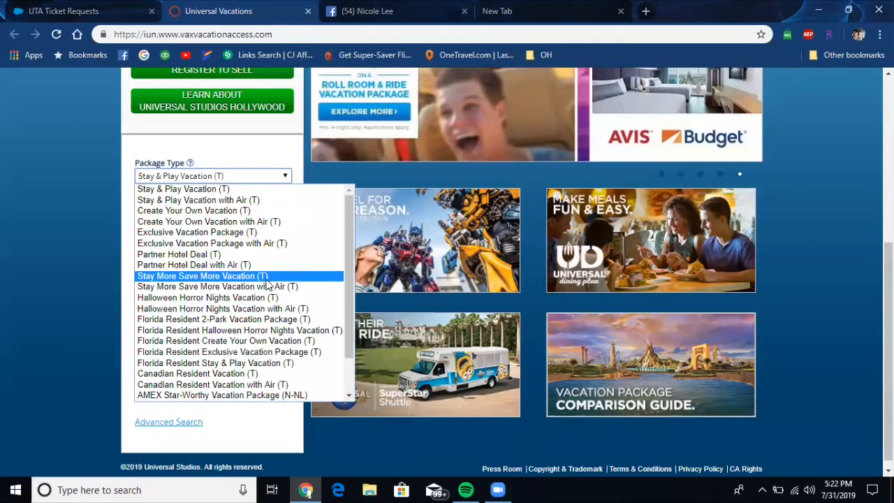
mouse_move(240, 329)
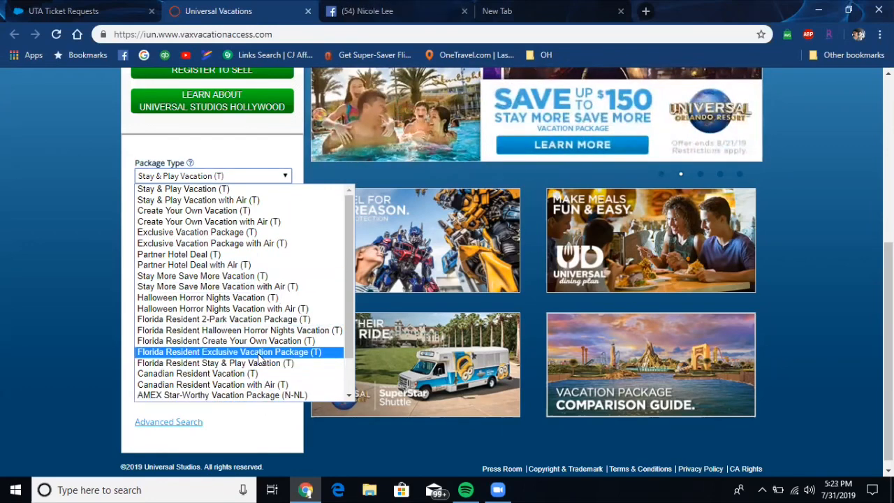
mouse_move(240, 341)
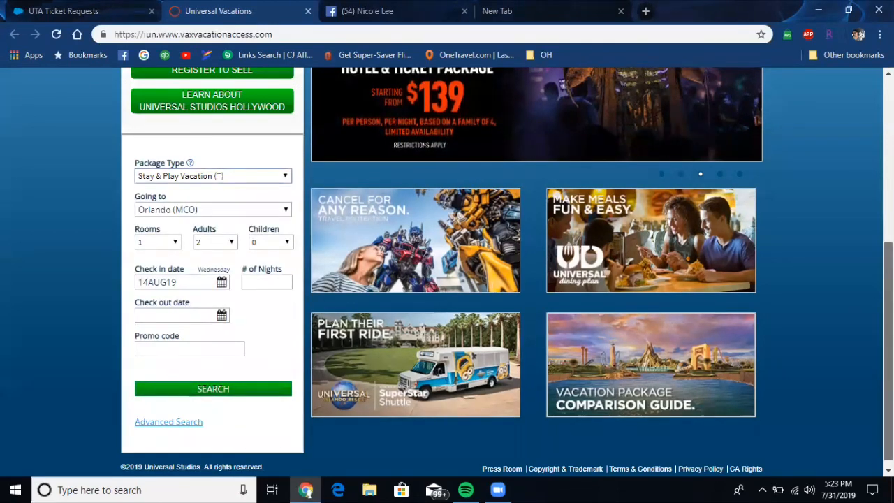
scroll("up", 3)
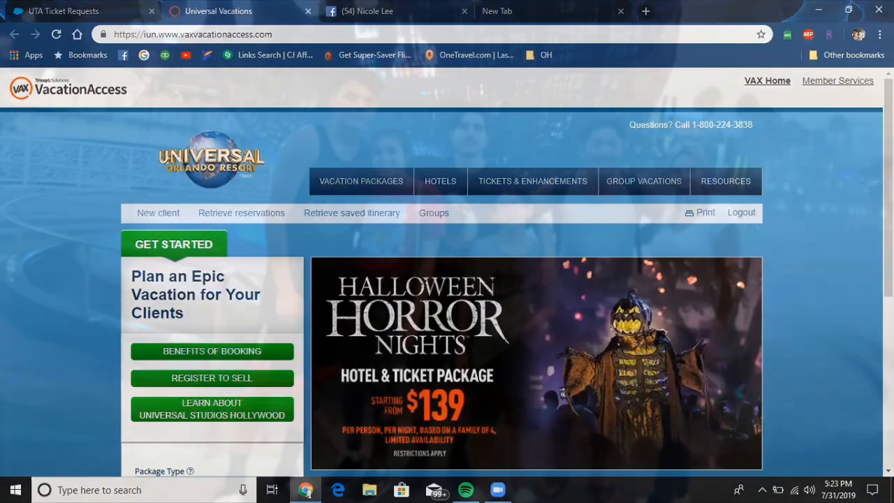